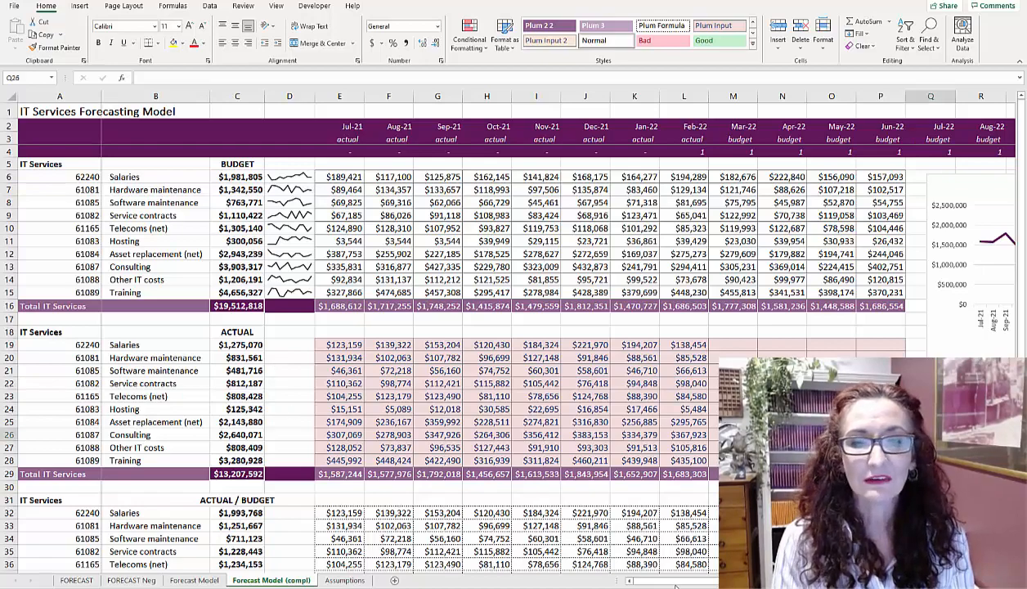
Check the Assumptions start and forecast-end dates, then inspect the row 4 IF formula's references.
scroll("right", 3)
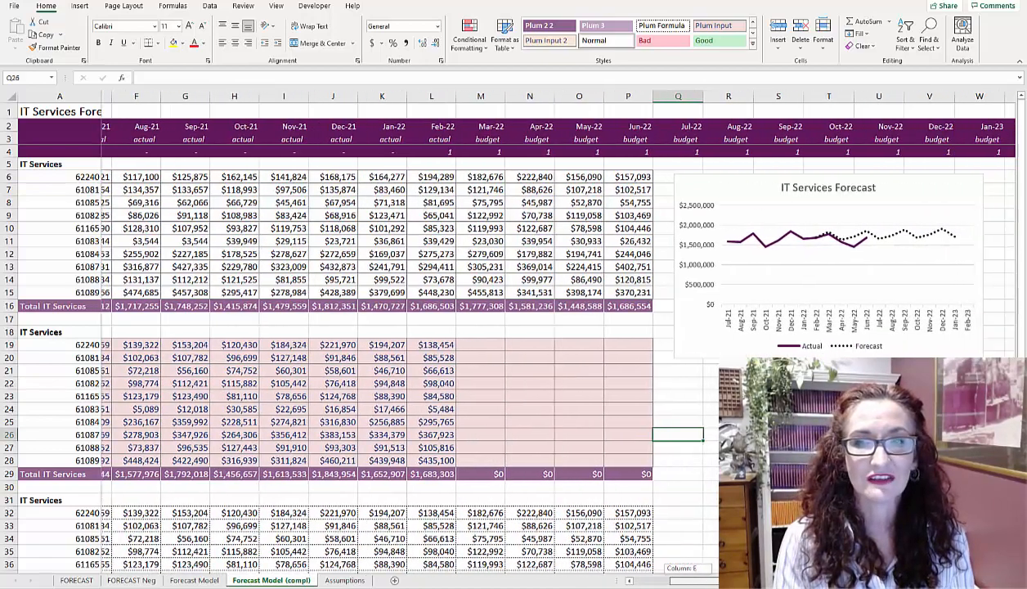
scroll("right", 3)
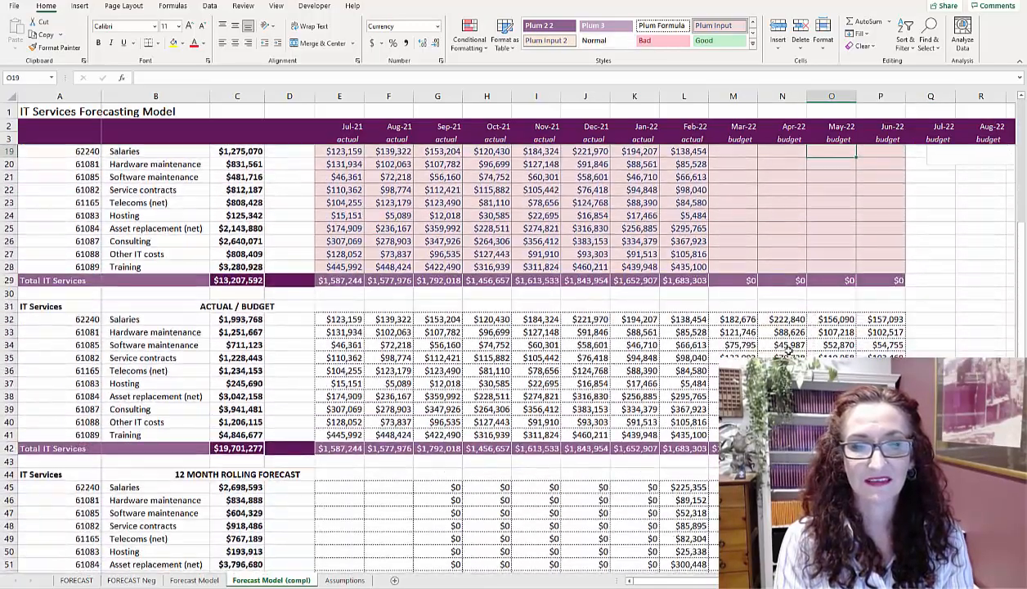
scroll("down", 3)
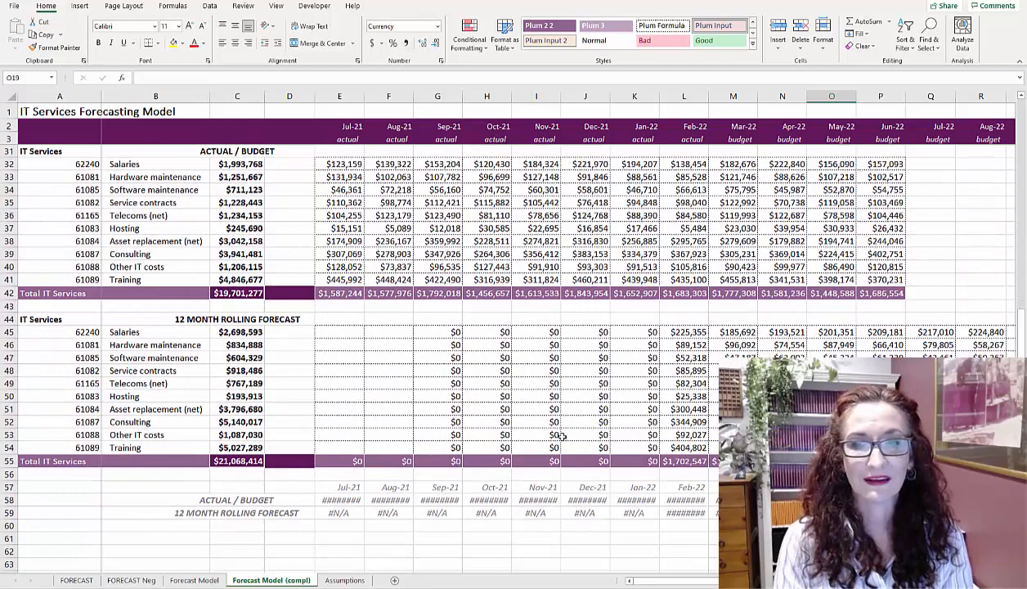
scroll("up", 3)
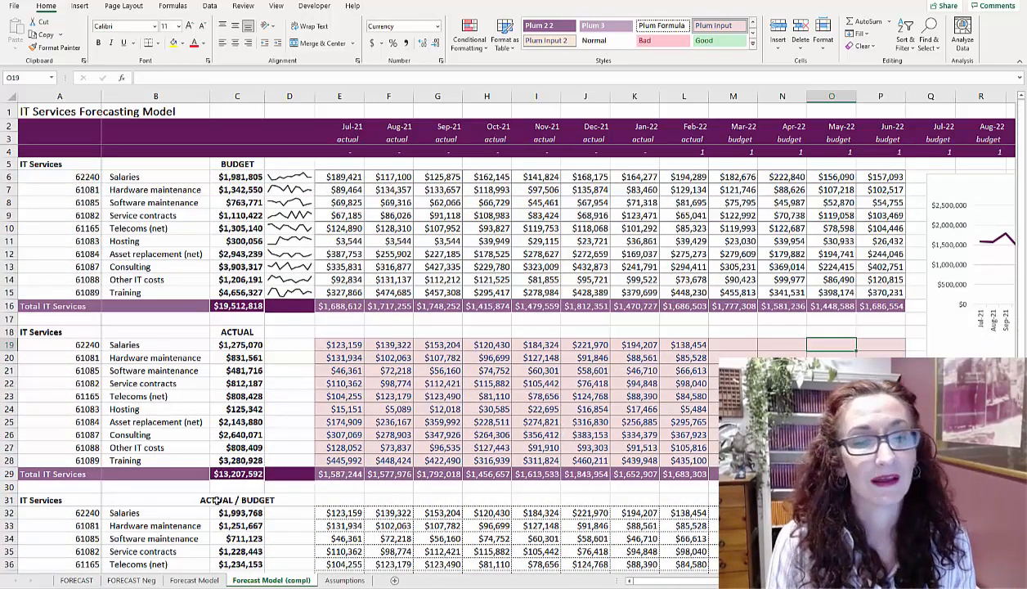
left_click(194, 579)
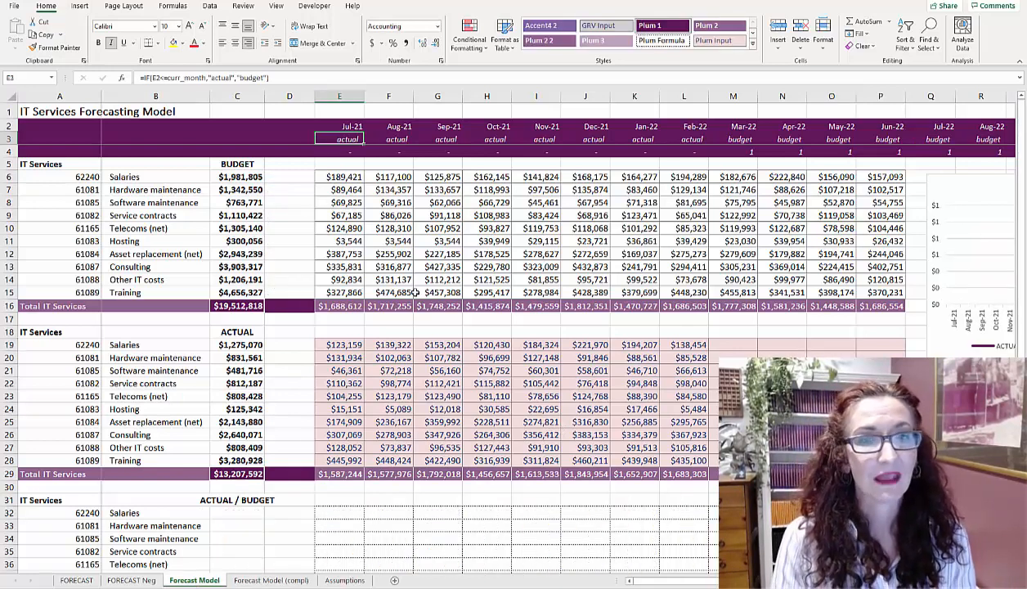
left_click(338, 126)
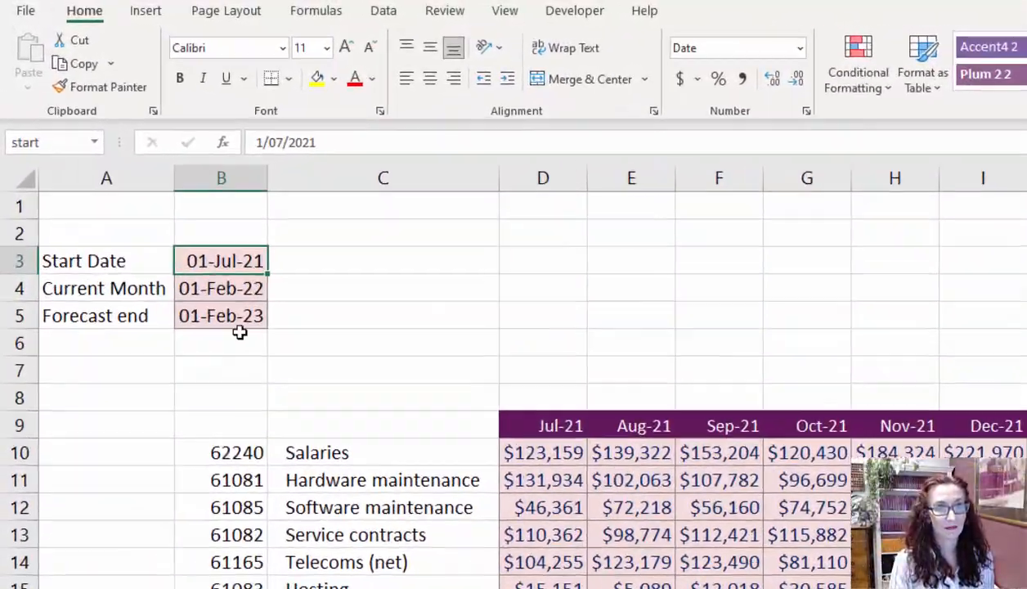
left_click(220, 288)
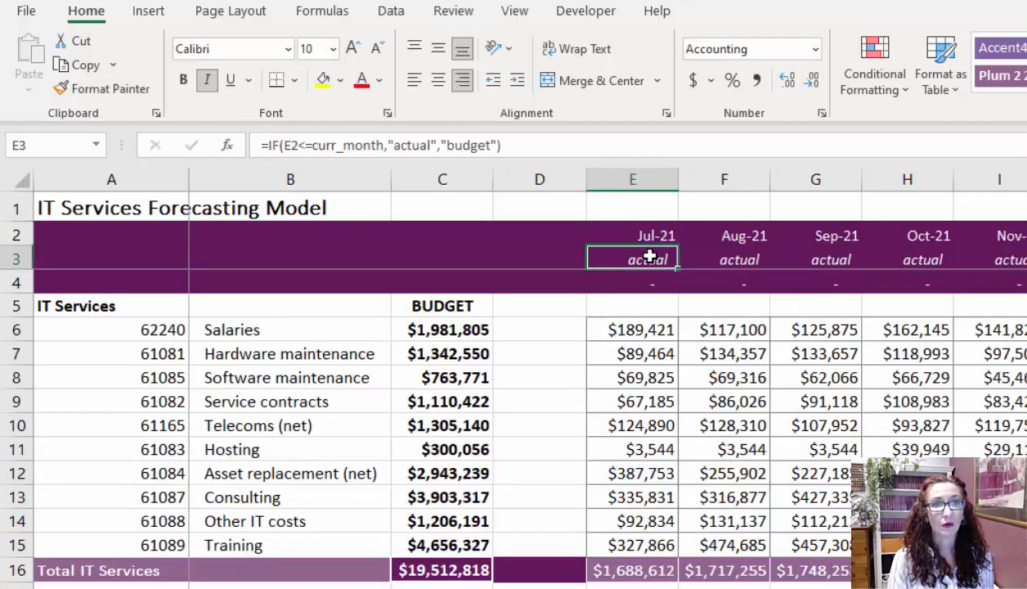
double_click(632, 259)
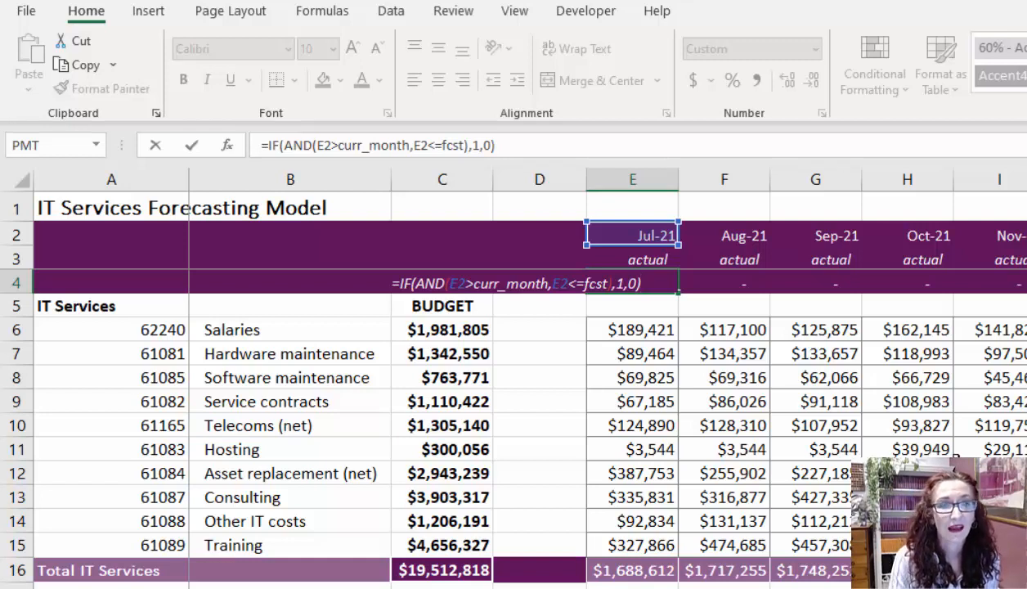
mouse_move(928, 392)
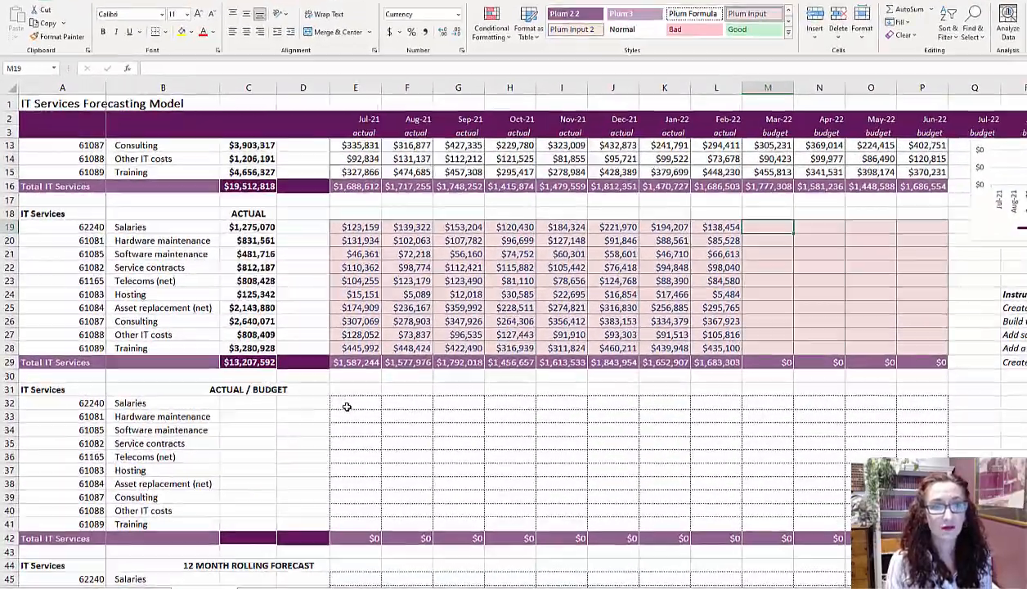
Enter =IF(E$3="budget",E6,E19) in E32 and verify it in a budget month.
type("=if(")
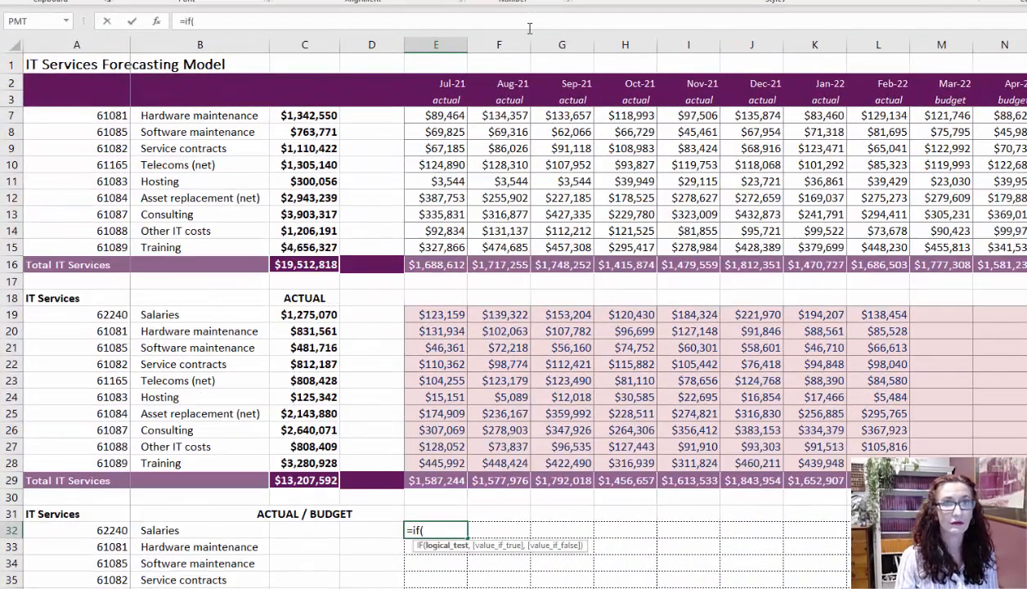
left_click(435, 98)
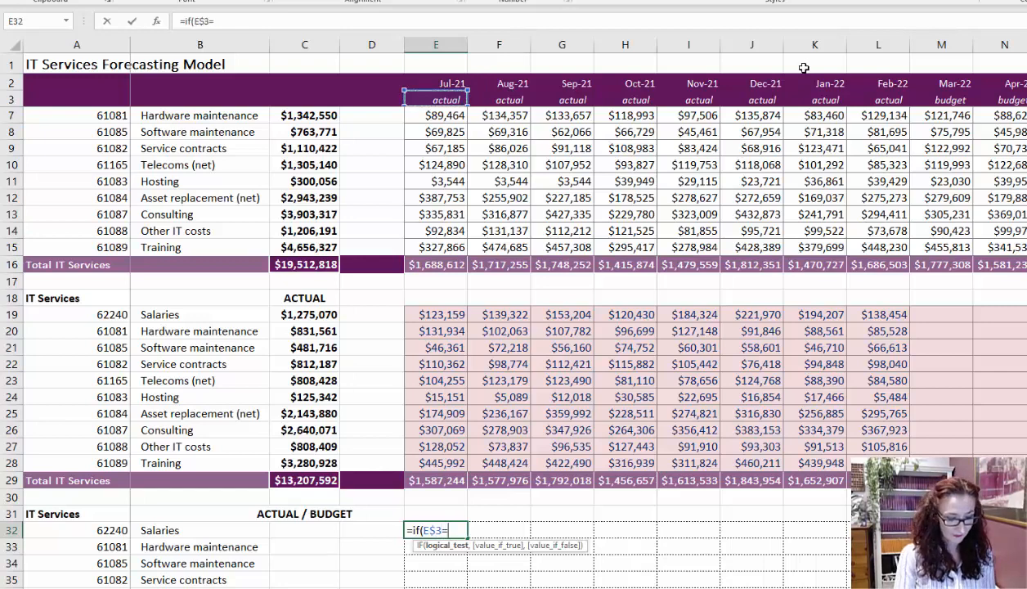
type("\"")
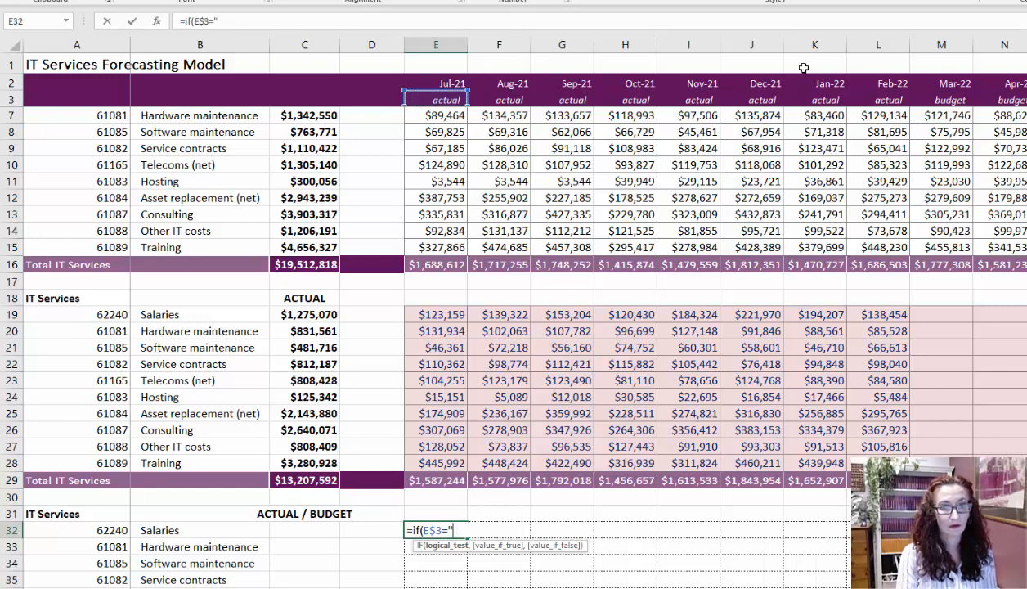
type("budget\",E6")
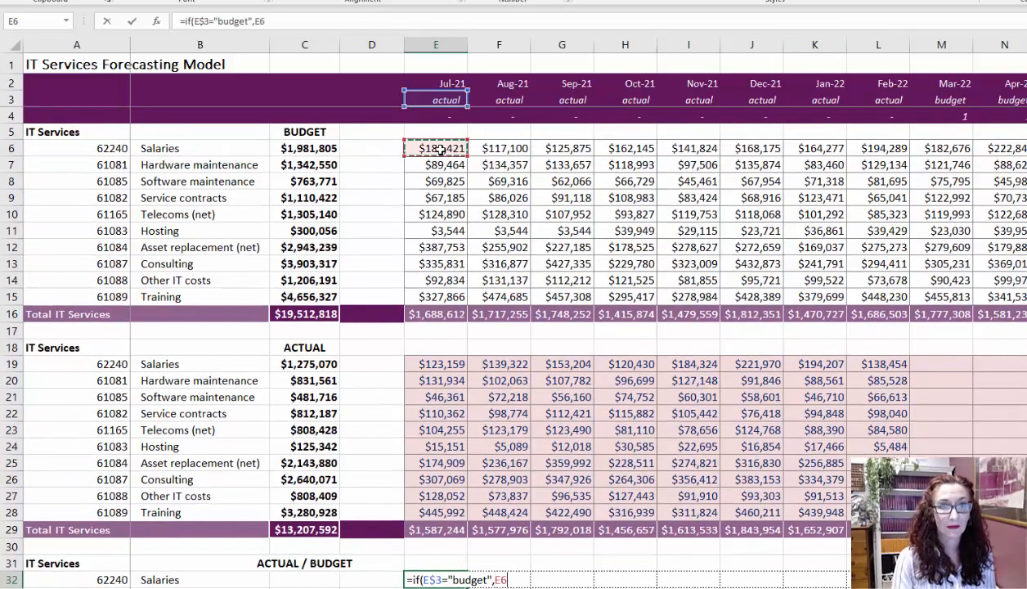
left_click(435, 364)
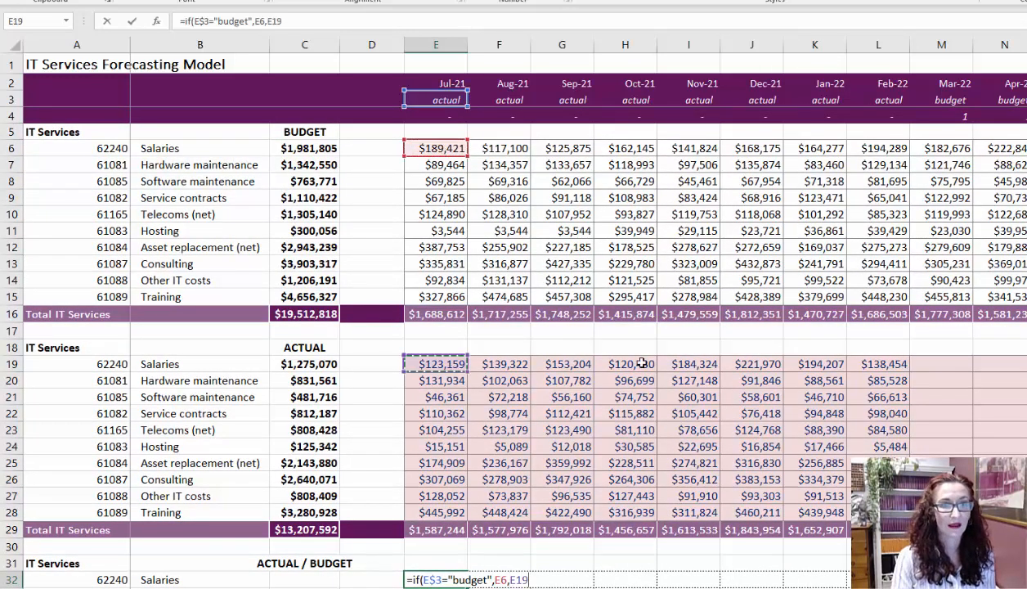
key("Return")
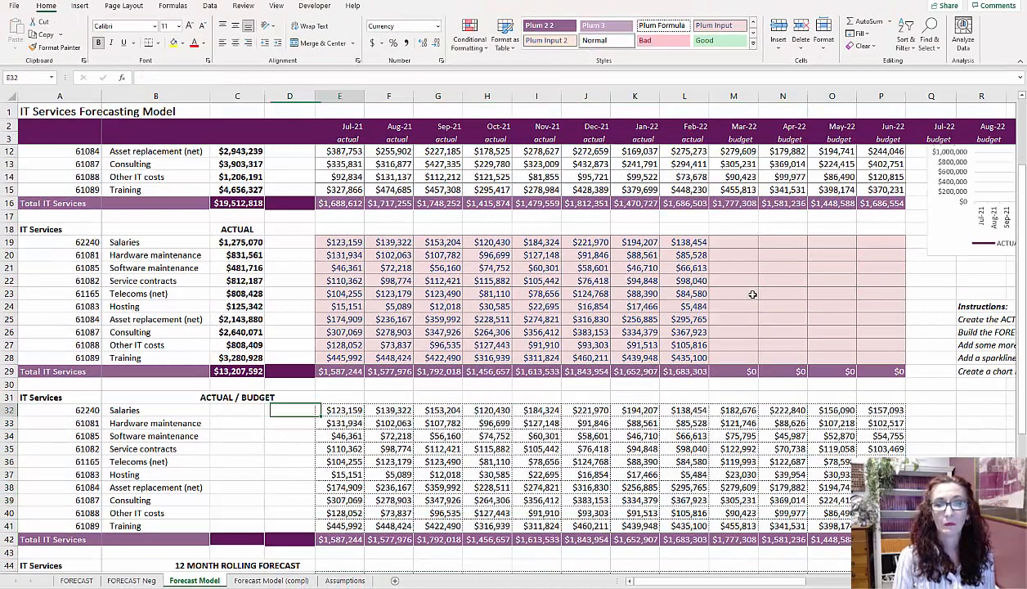
left_click(339, 410)
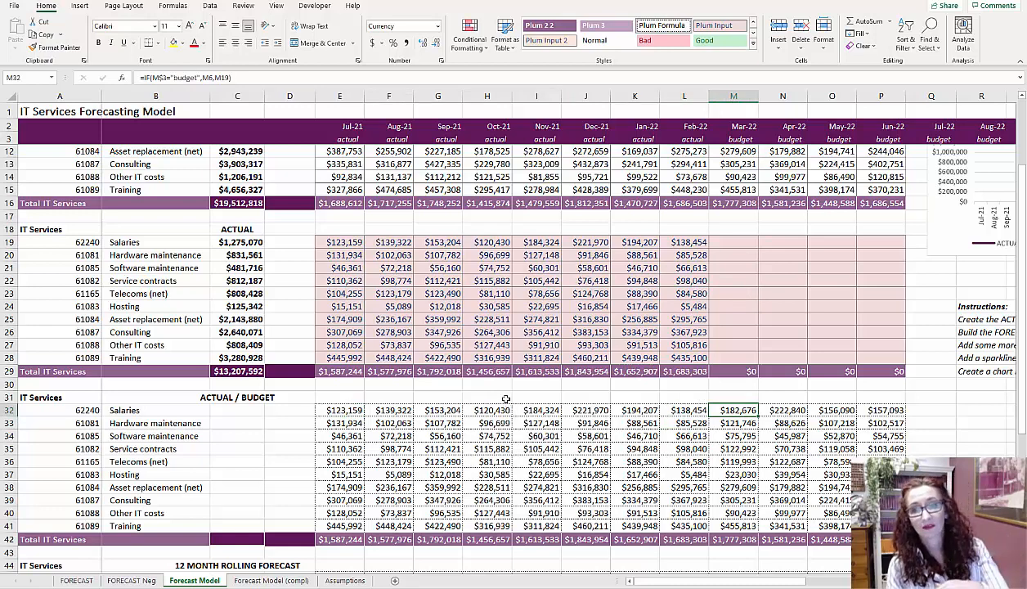
Enter SUM totals for the Salaries row and the block's $19,701,277 grand total.
left_click(210, 6)
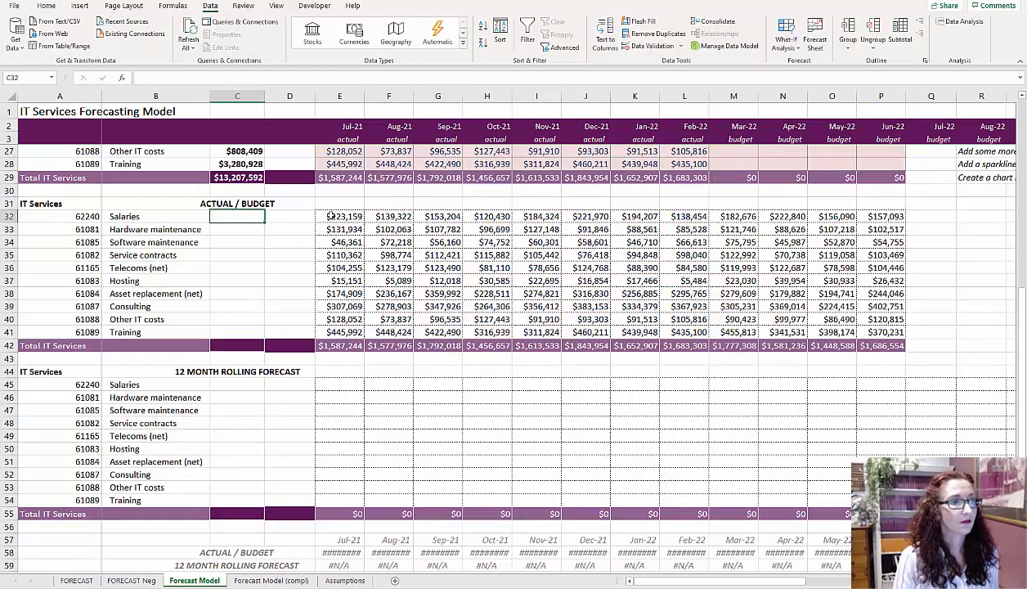
type("=sum(")
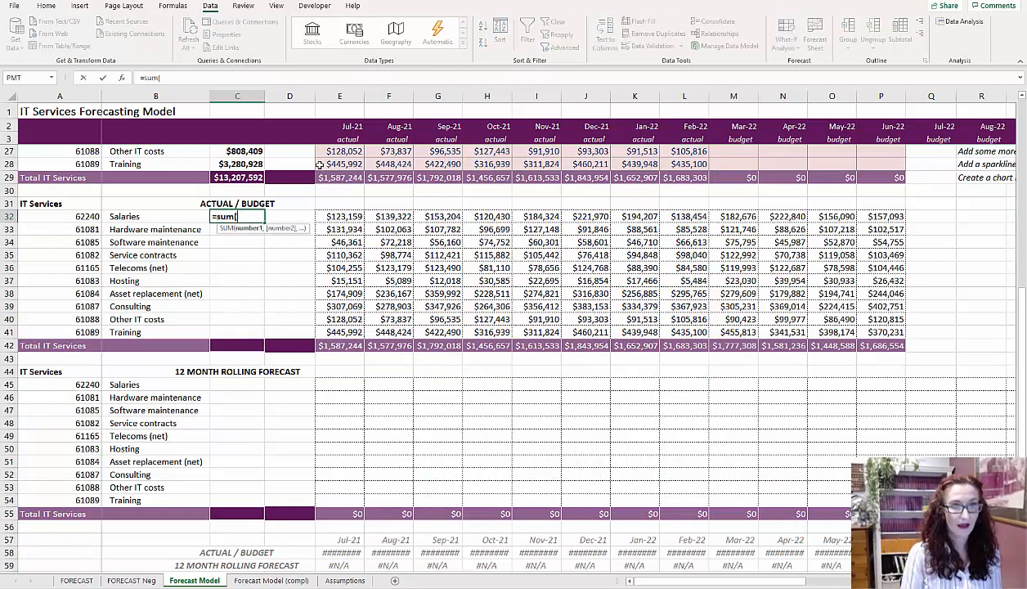
key("Return")
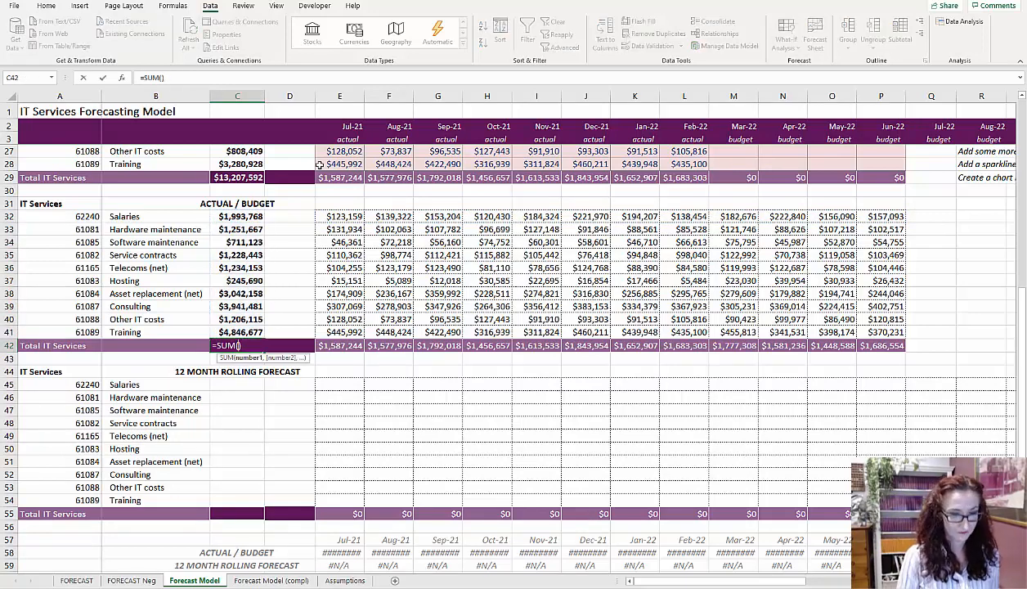
key("Return")
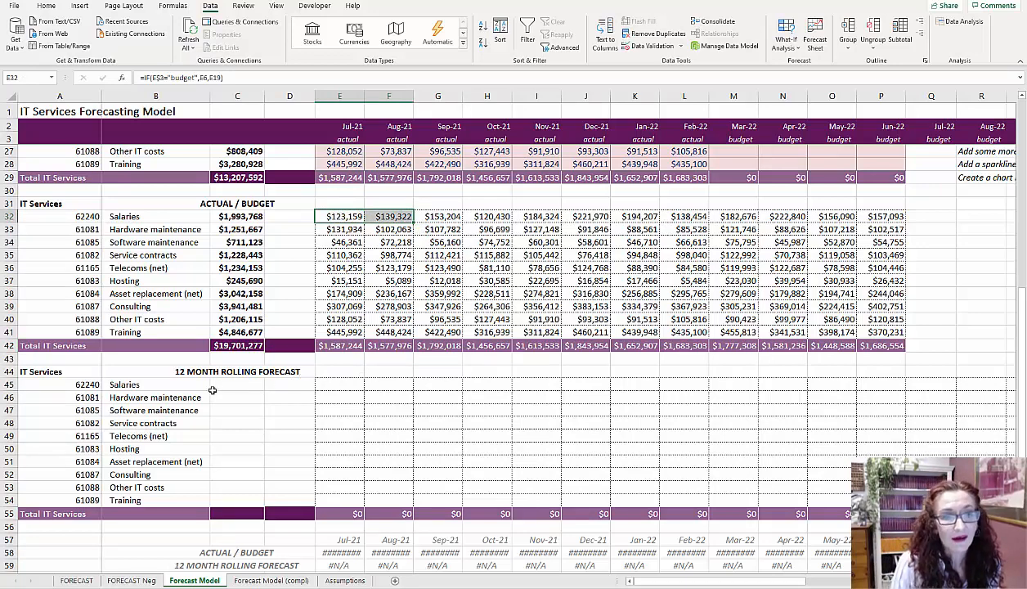
Select rolling forecast totals C45:C54, review F32's formula, then move to the FORECAST sheet.
left_click_drag(237, 384, 237, 479)
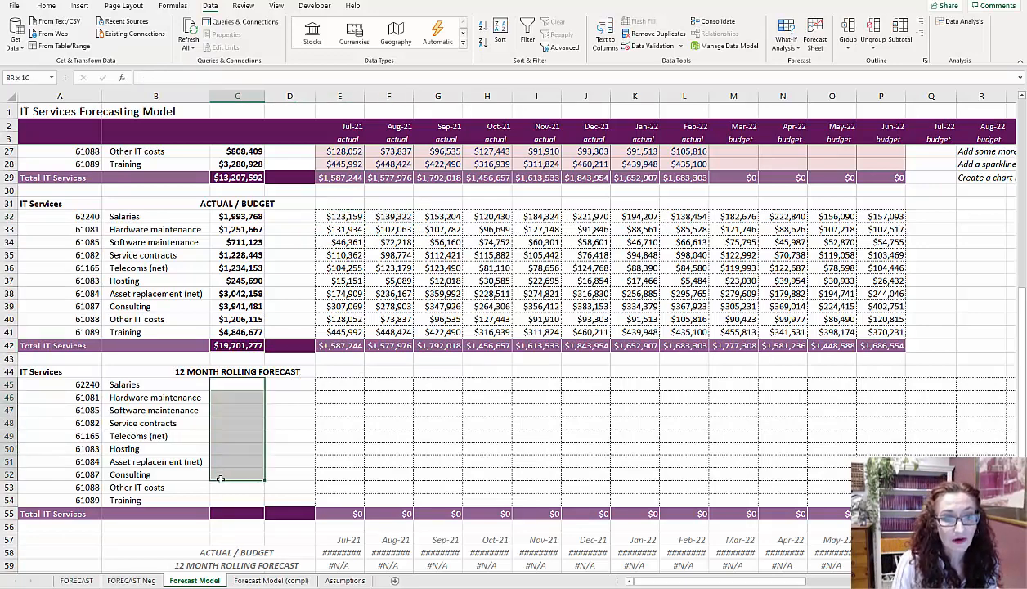
left_click(237, 384)
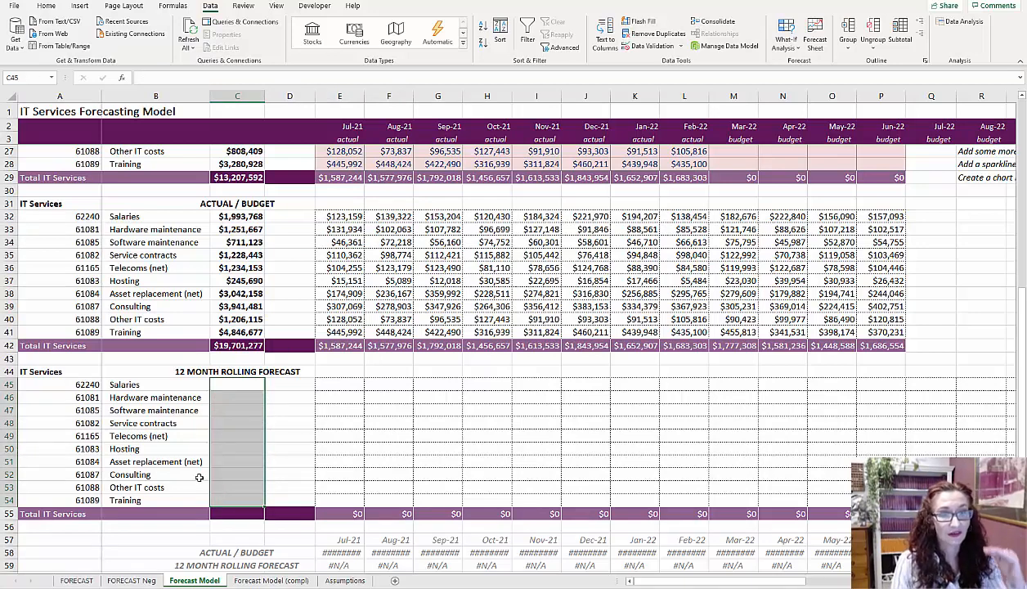
mouse_move(176, 448)
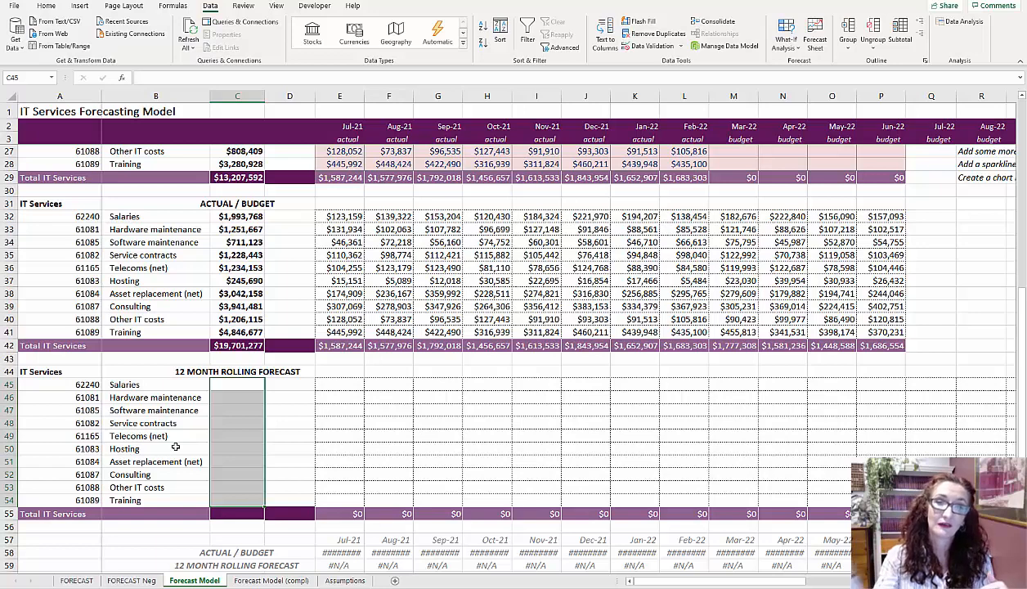
mouse_move(145, 425)
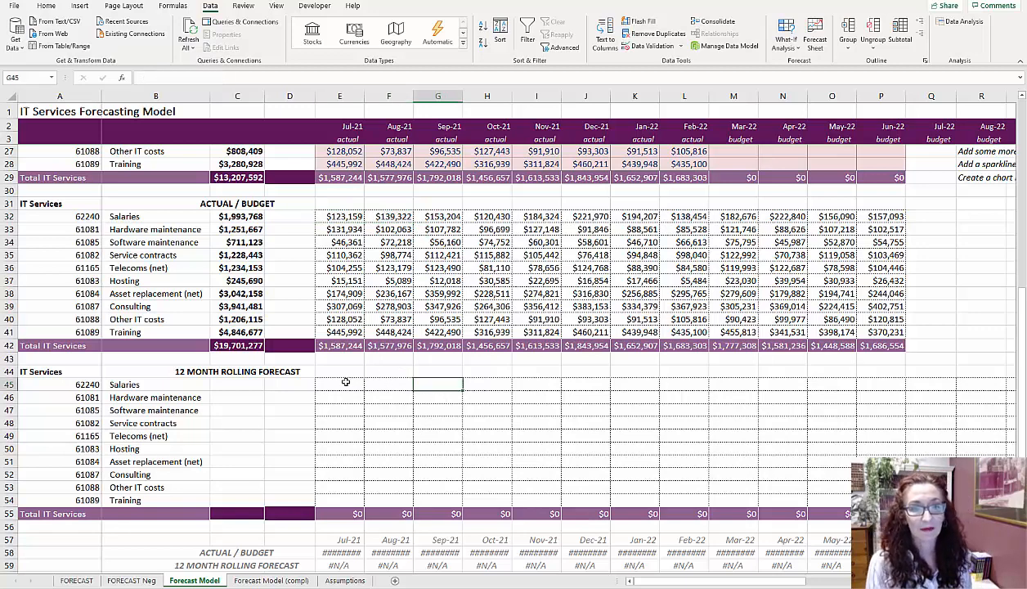
mouse_move(399, 376)
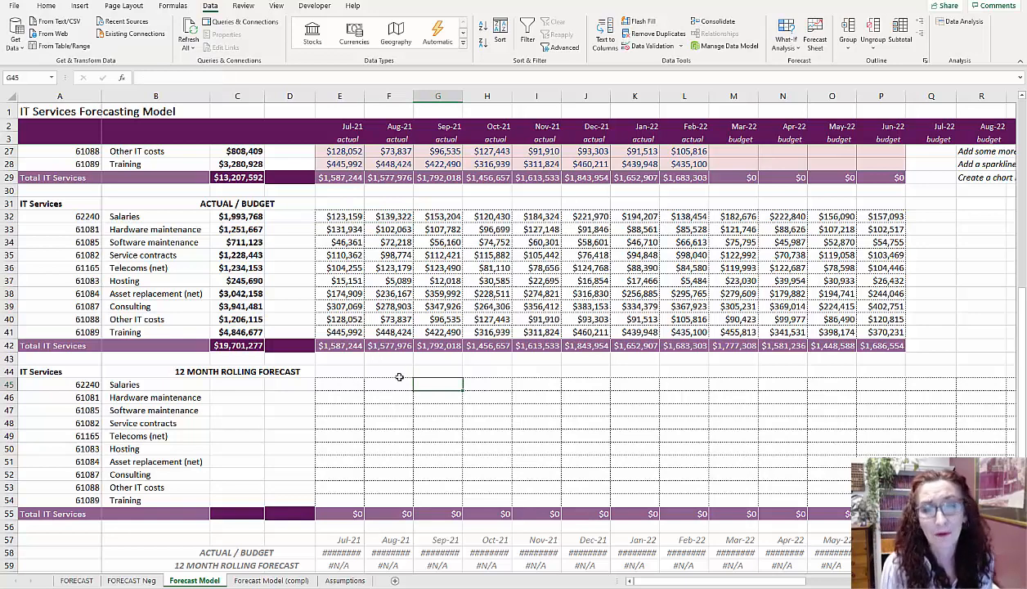
mouse_move(348, 216)
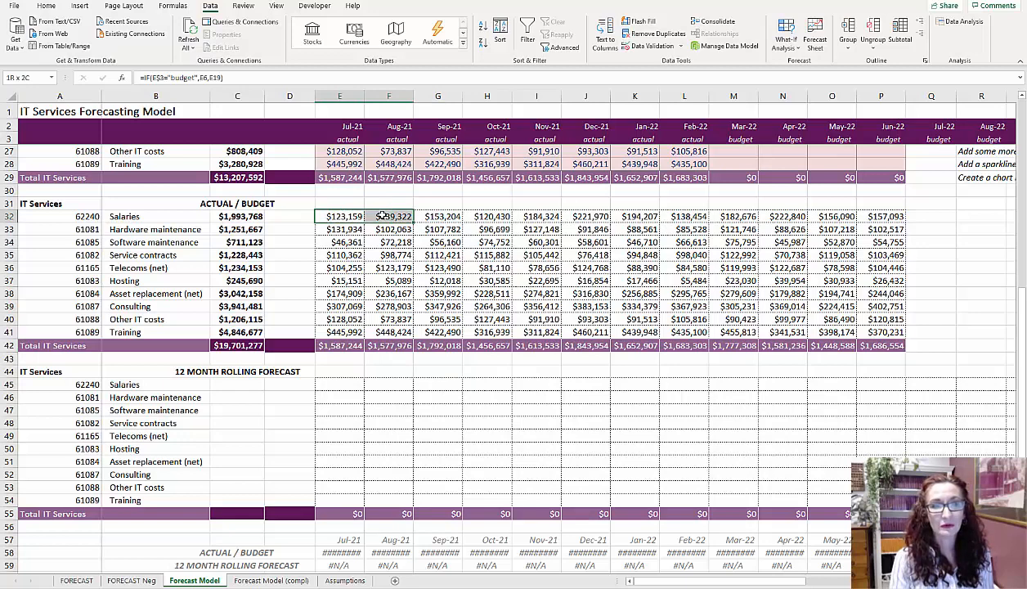
left_click(437, 384)
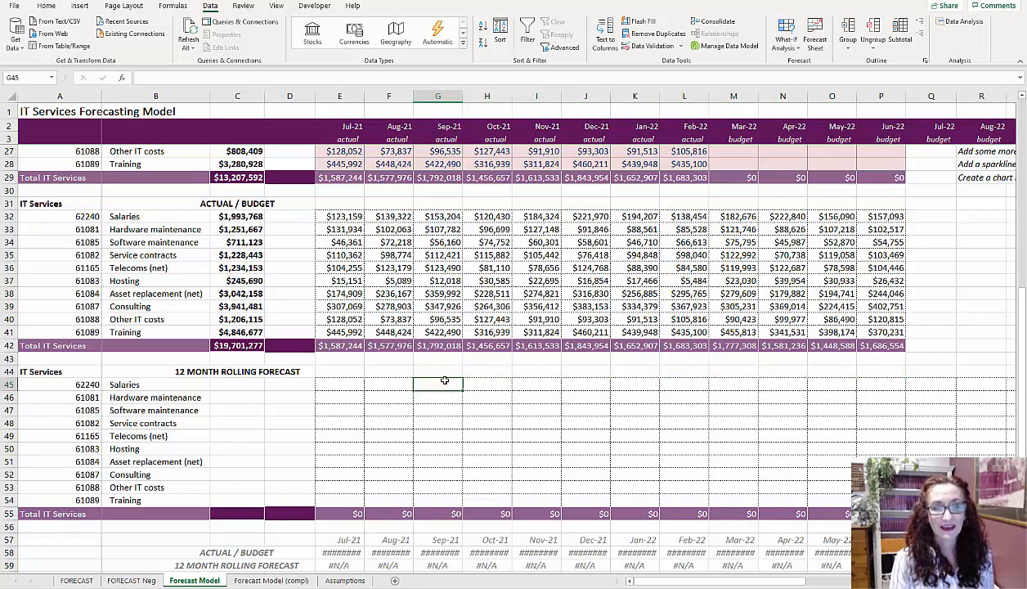
mouse_move(138, 534)
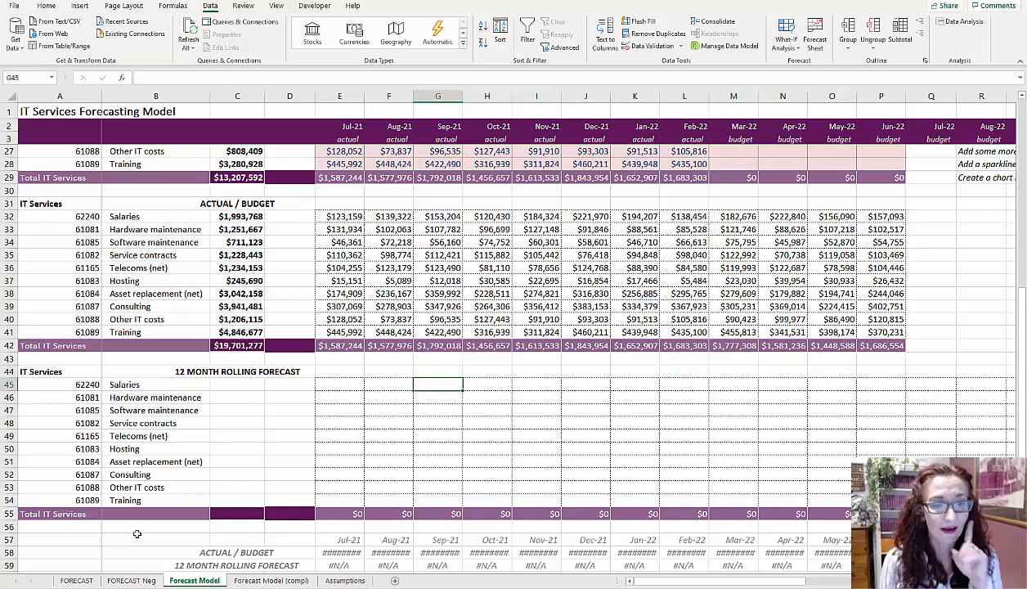
left_click(77, 580)
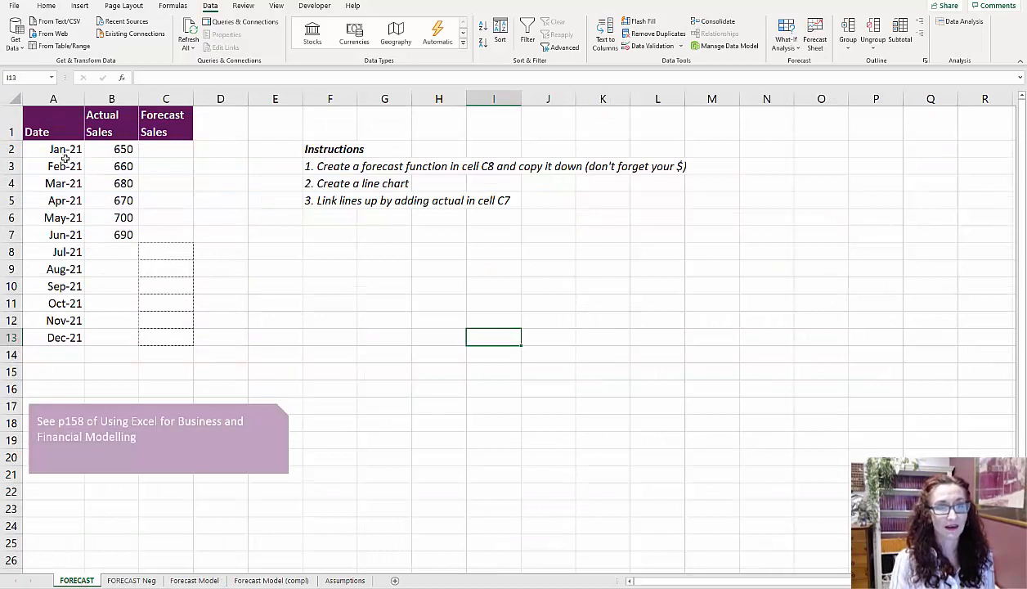
Select the sales table A1:C13 and insert a line chart of actual and forecast sales.
left_click_drag(53, 123, 112, 251)
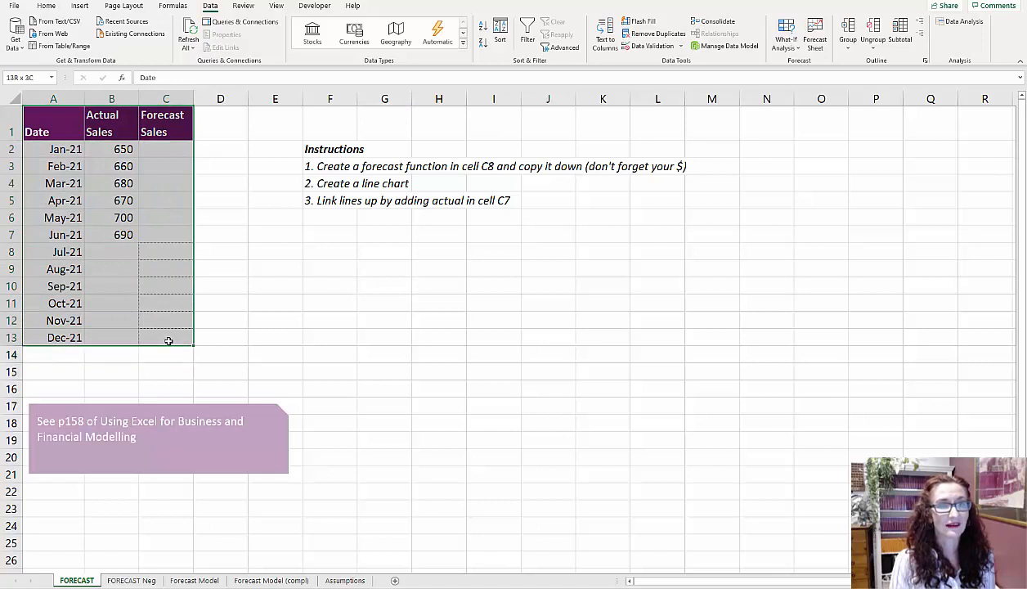
left_click(79, 6)
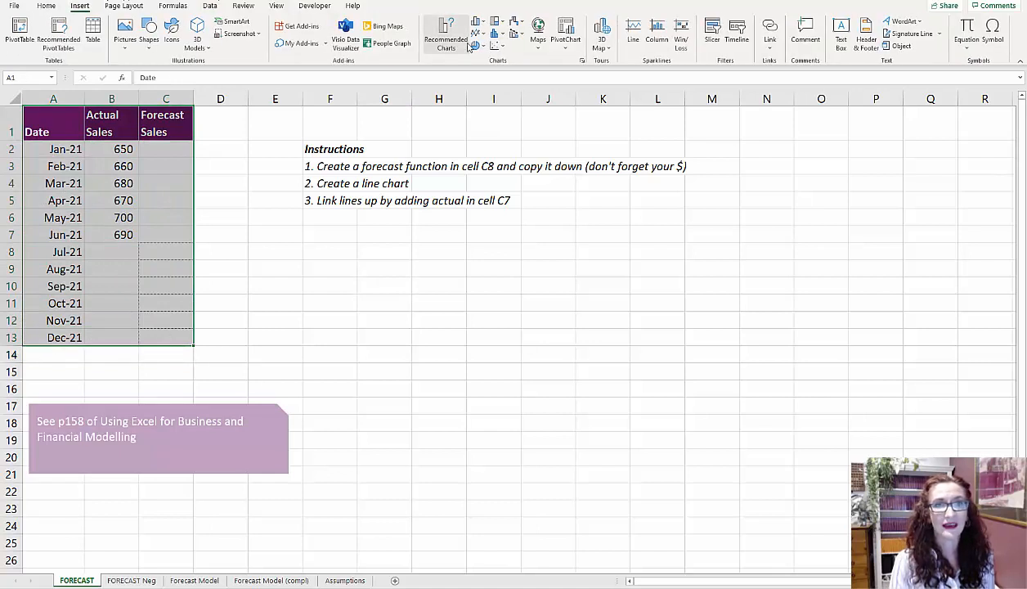
left_click(445, 33)
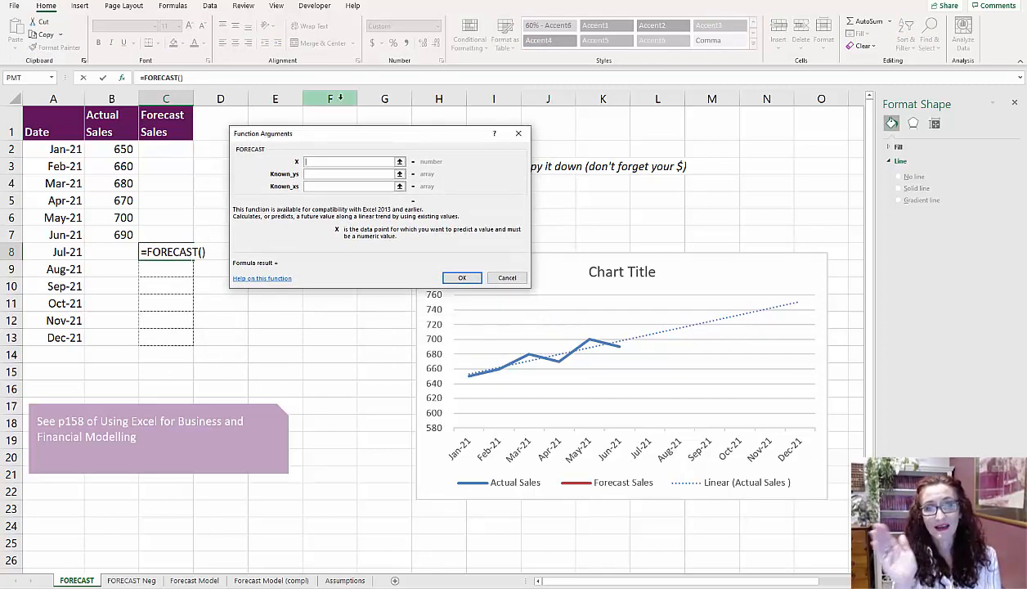
mouse_move(325, 71)
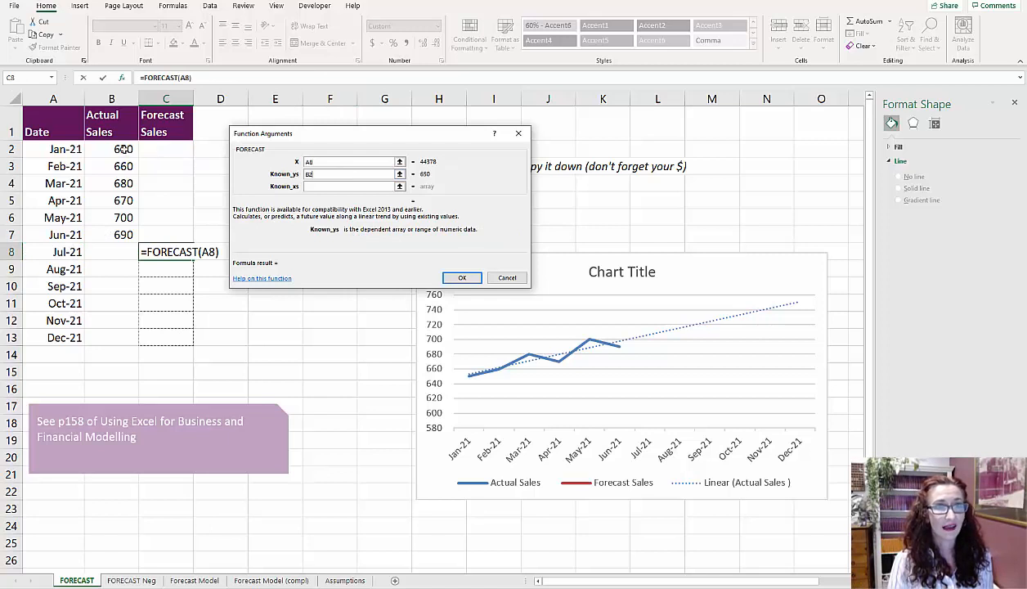
Build the Jul-21 FORECAST formula from $B$2:$B$7 and A2:A7, and set C7 to =B7.
type("$B$2:$B$7")
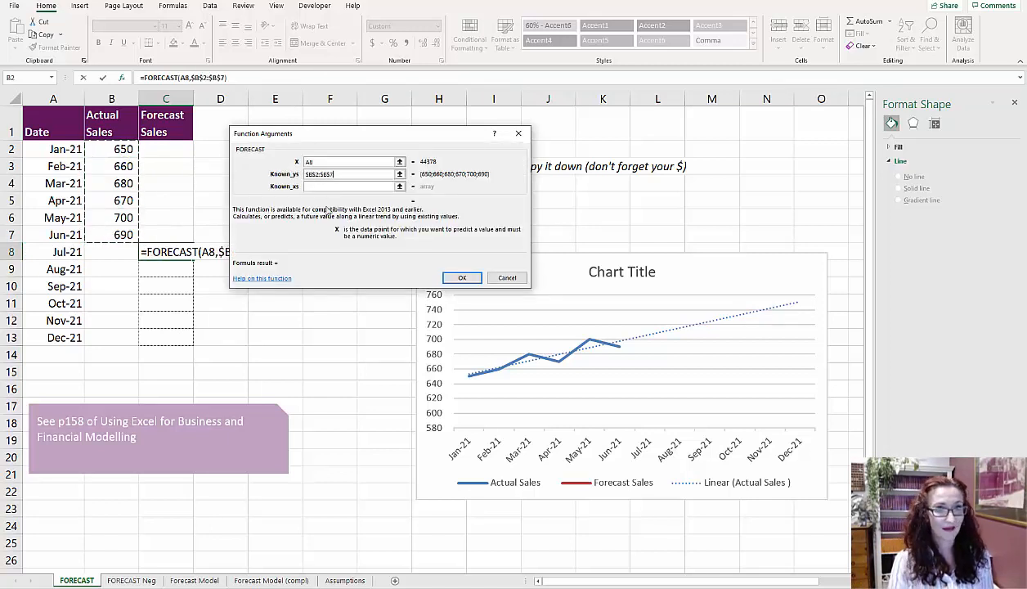
type("A2:A7")
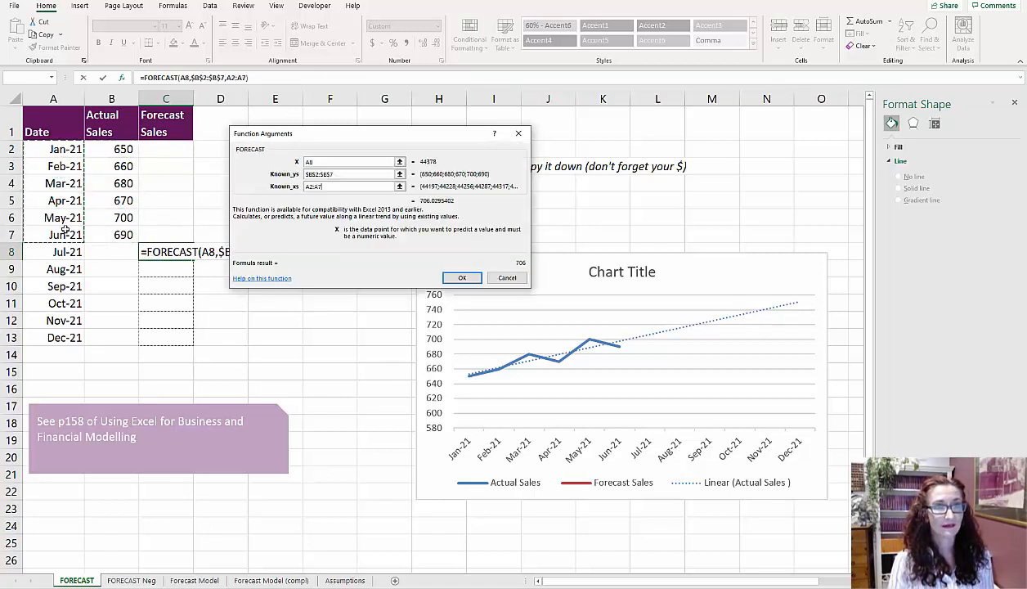
left_click(462, 277)
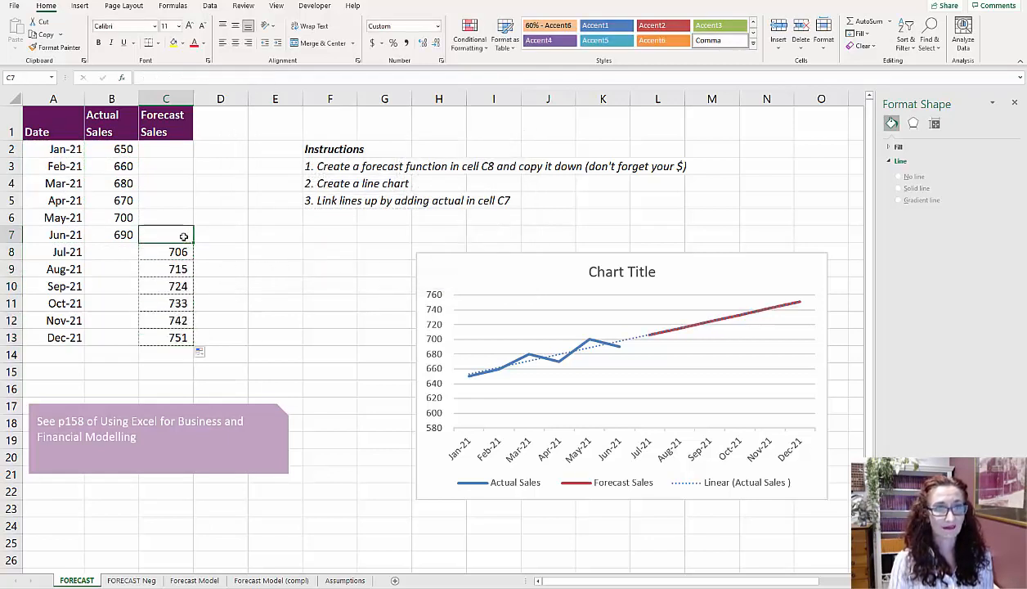
type("=B7")
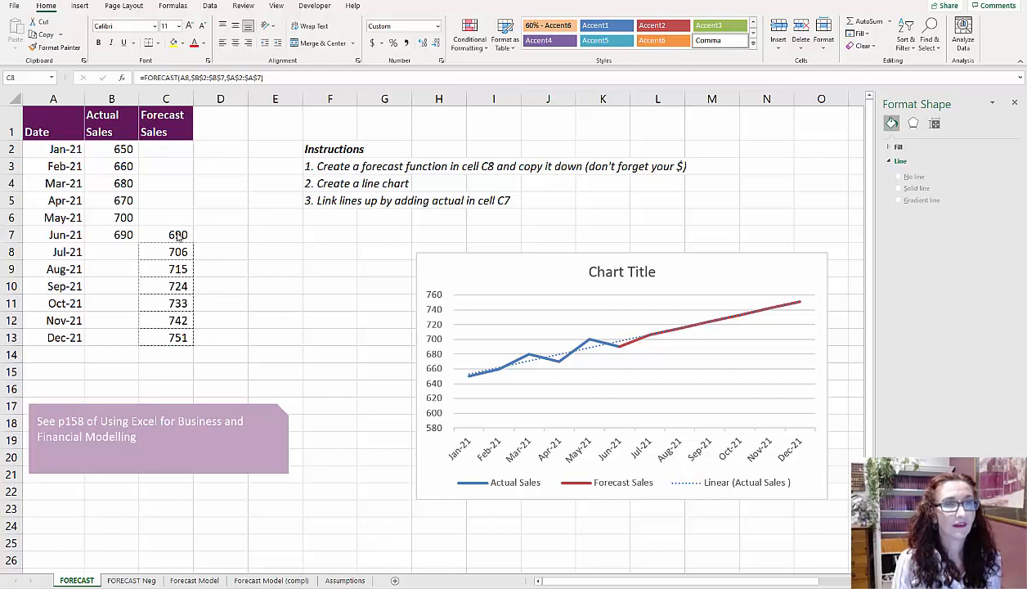
left_click(165, 251)
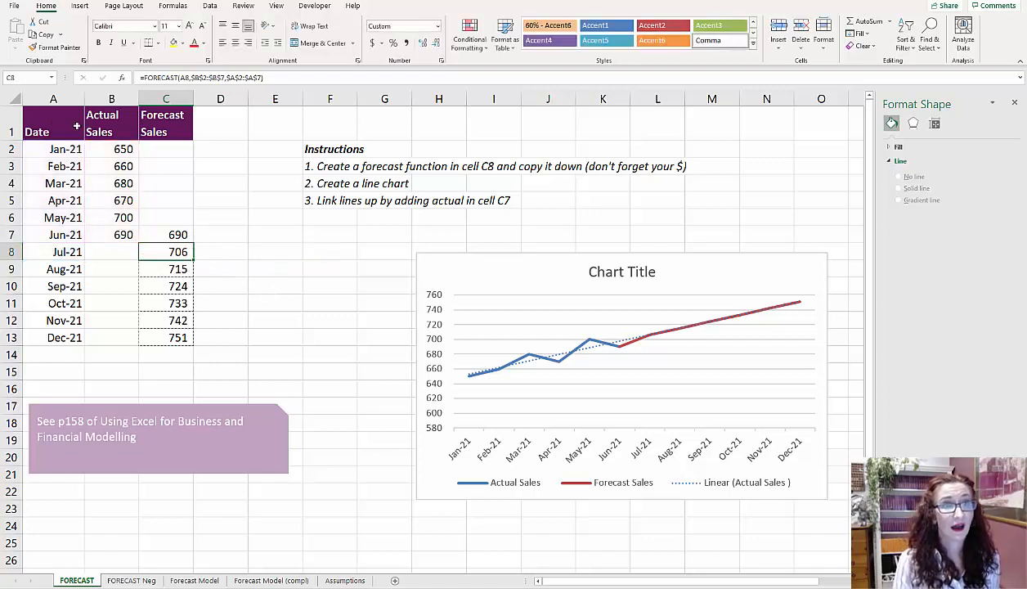
left_click(53, 131)
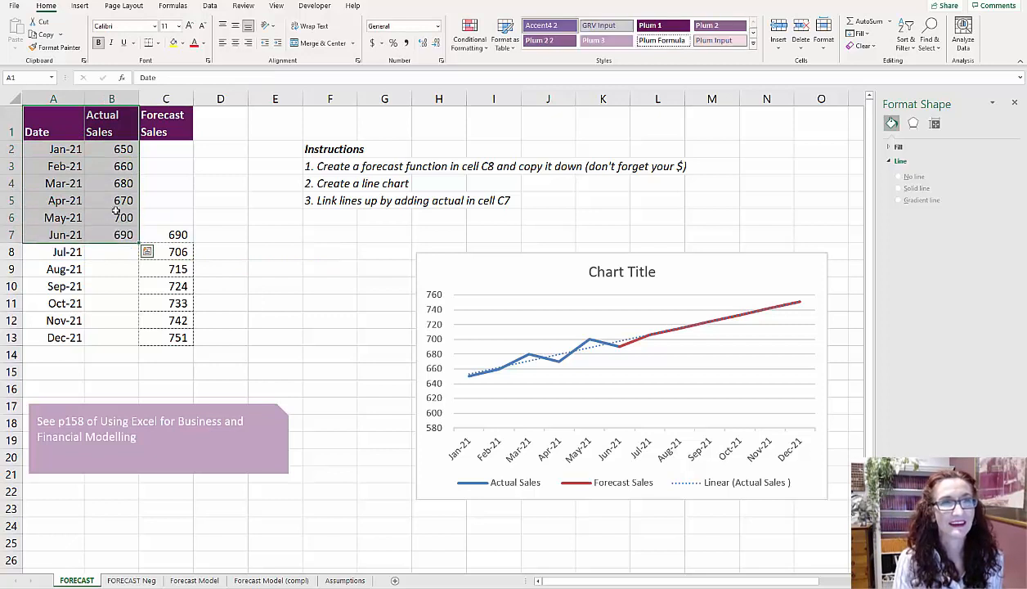
Create a Forecast Sheet from the selected actual sales, keeping the line chart.
left_click(210, 6)
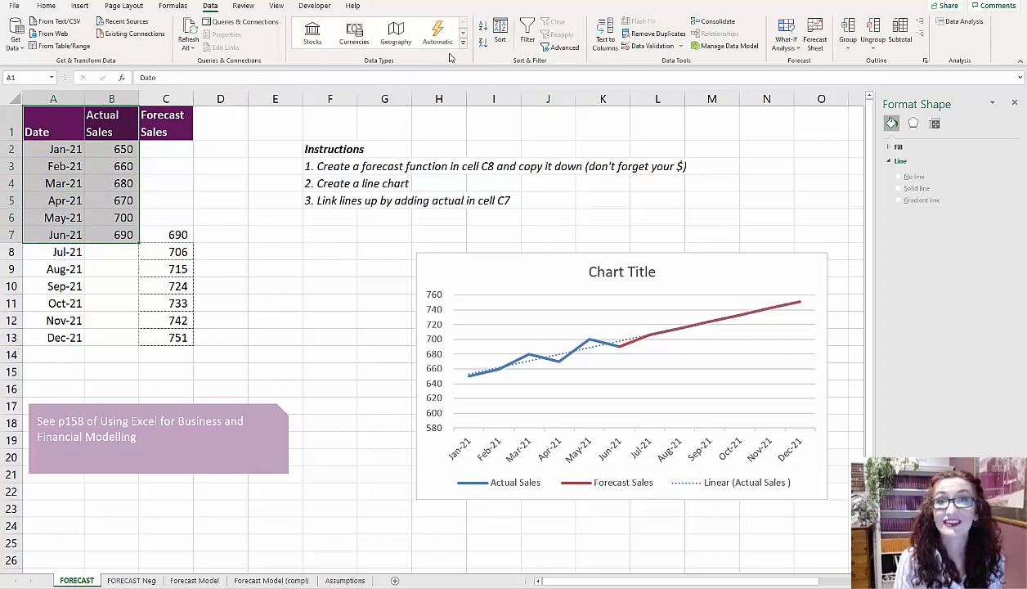
mouse_move(814, 37)
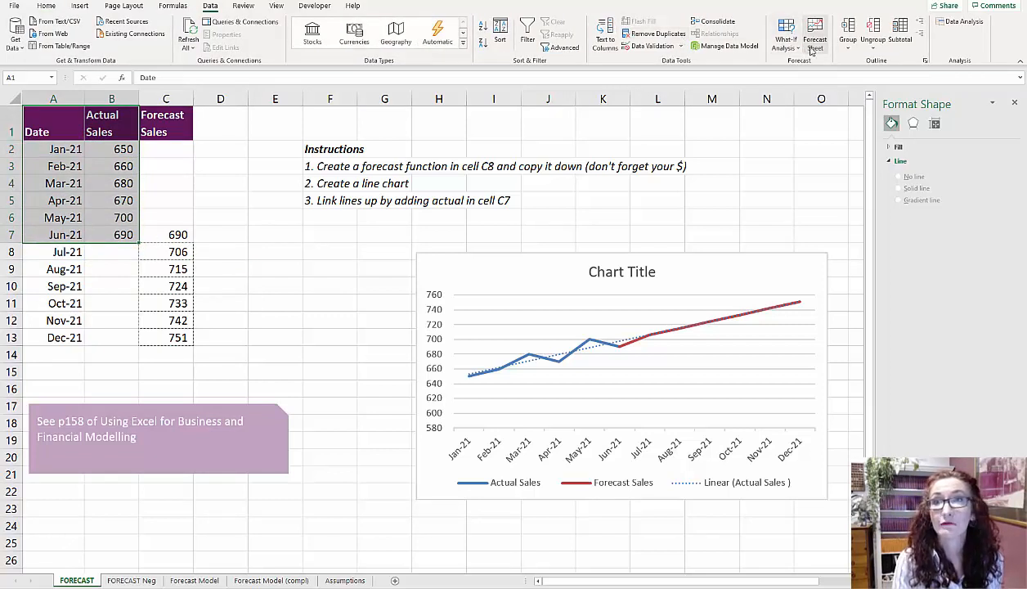
left_click(815, 35)
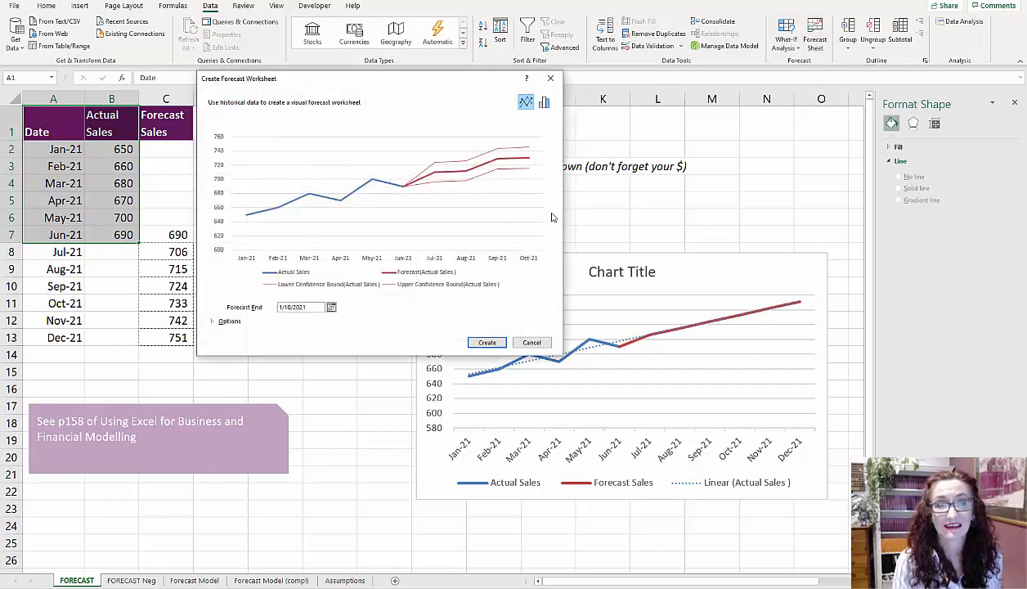
left_click(486, 342)
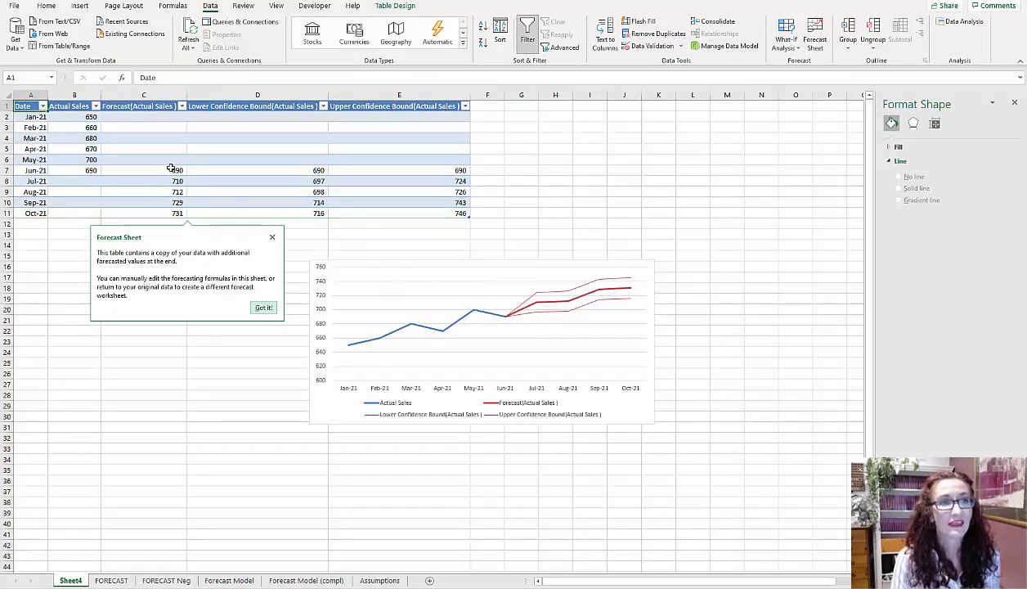
In G45 build =FORECAST.ETS(G$2,$E32:F32,$E$2:F$2) for Sep-21 Salaries.
left_click(264, 307)
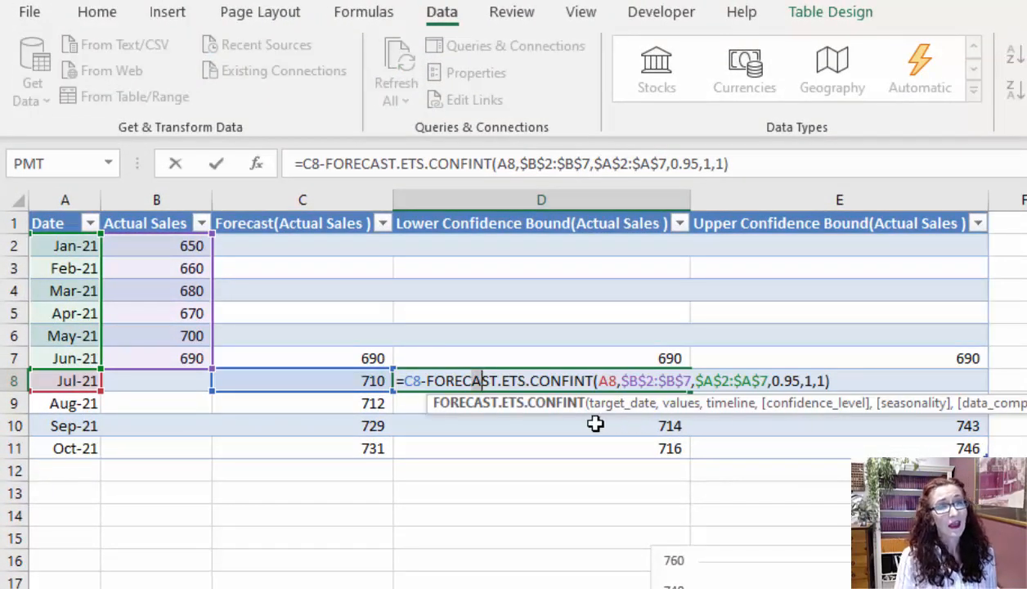
mouse_move(564, 427)
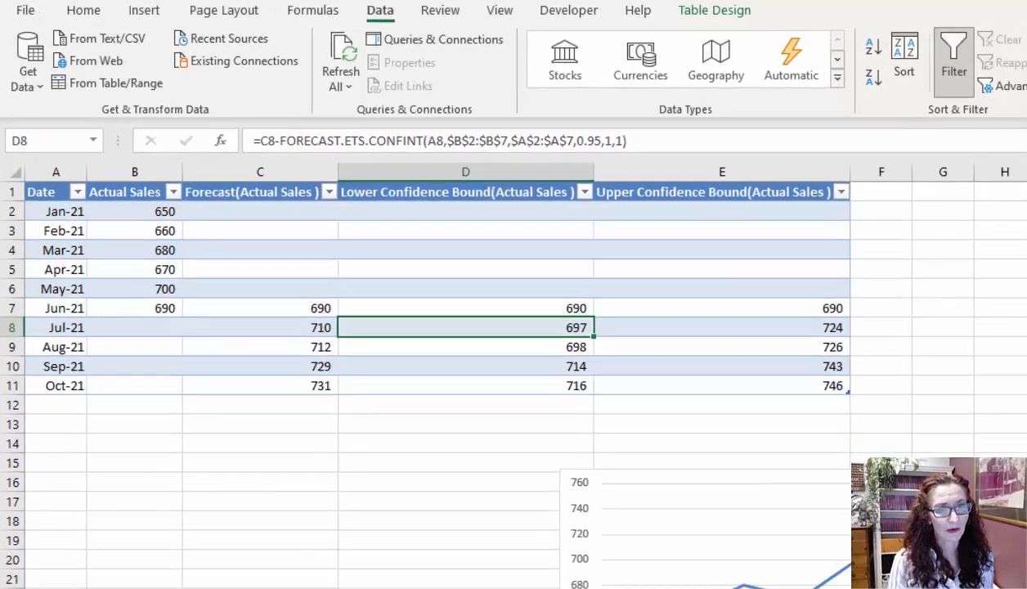
left_click(229, 580)
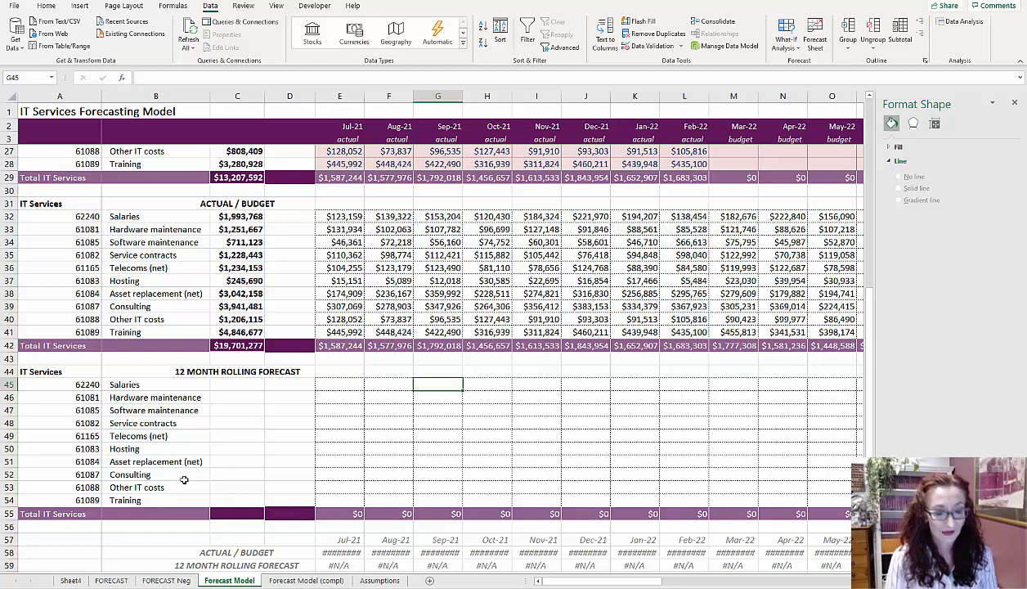
type("=forecas")
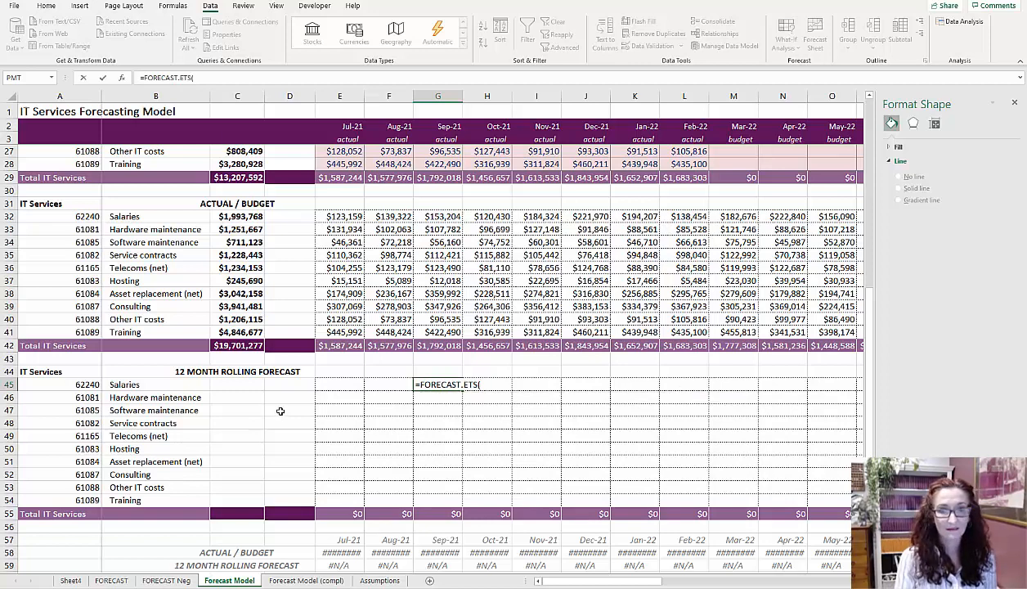
left_click(130, 77)
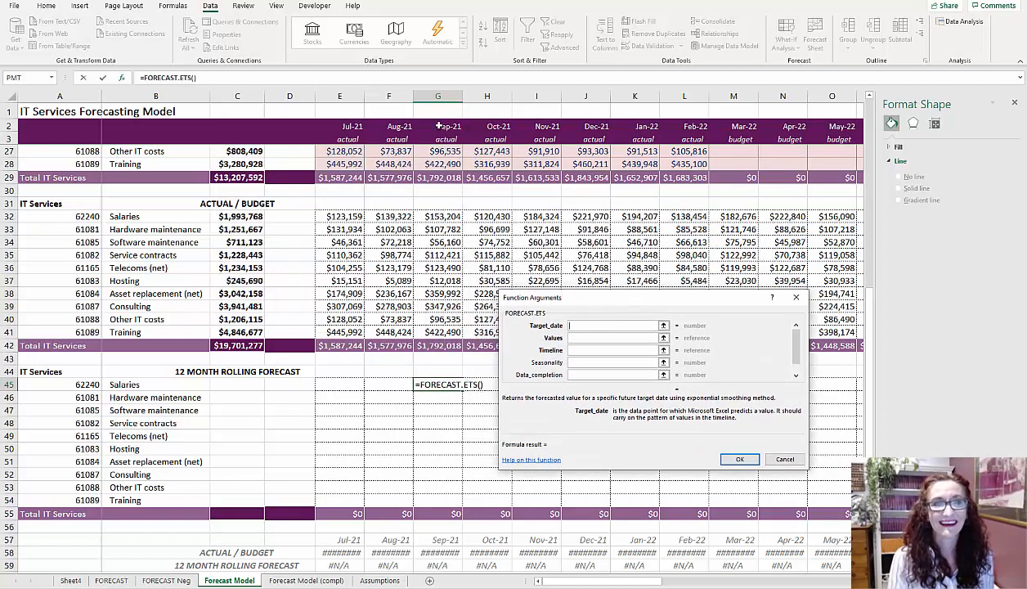
left_click(438, 126)
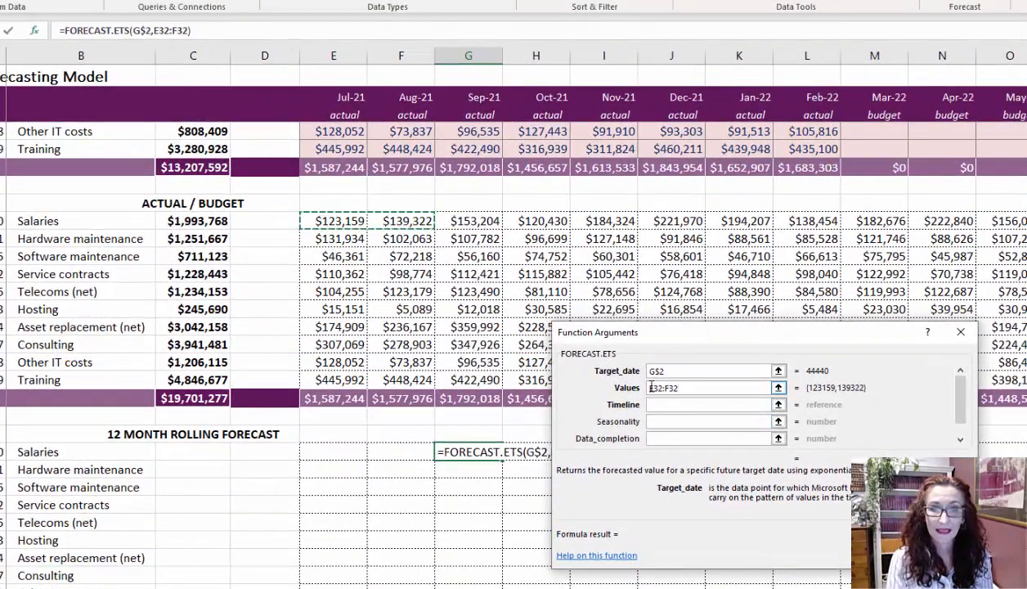
key("f4")
type("$E$2:F$2")
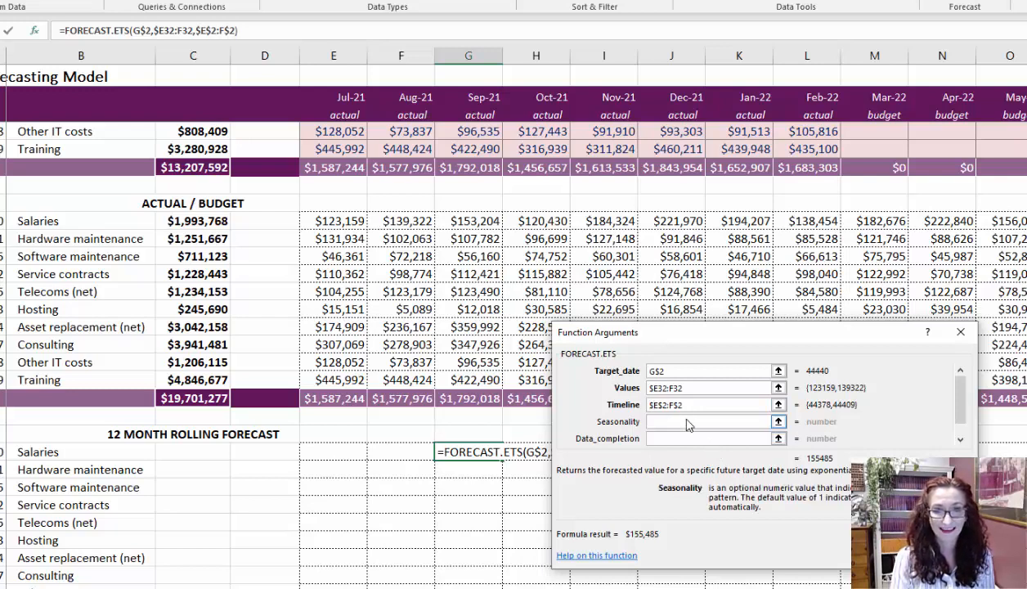
left_click(707, 421)
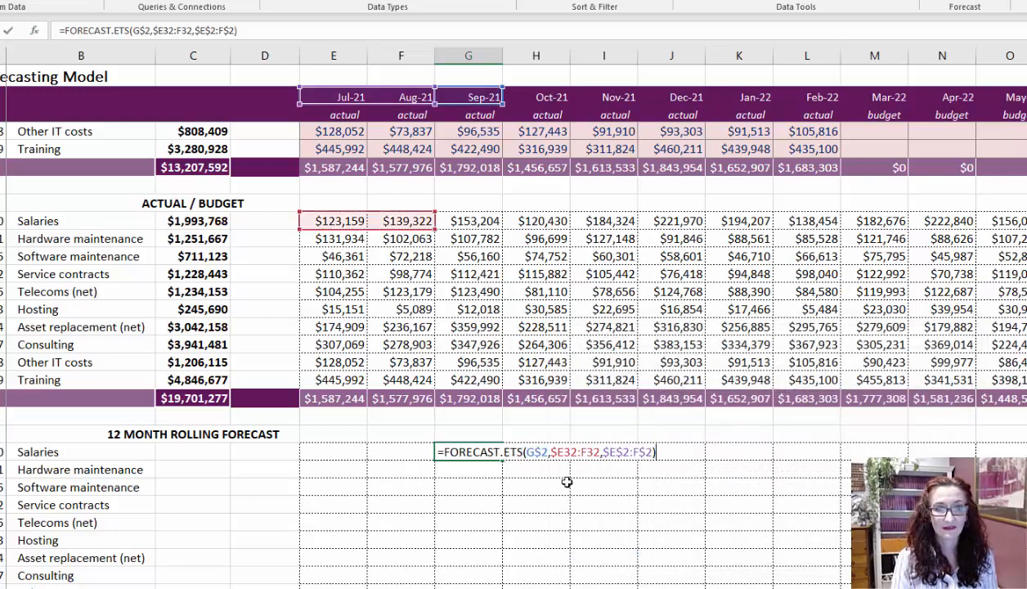
Commit the Sep-21 Salaries forecast and fill it through every account and later month.
key("Return")
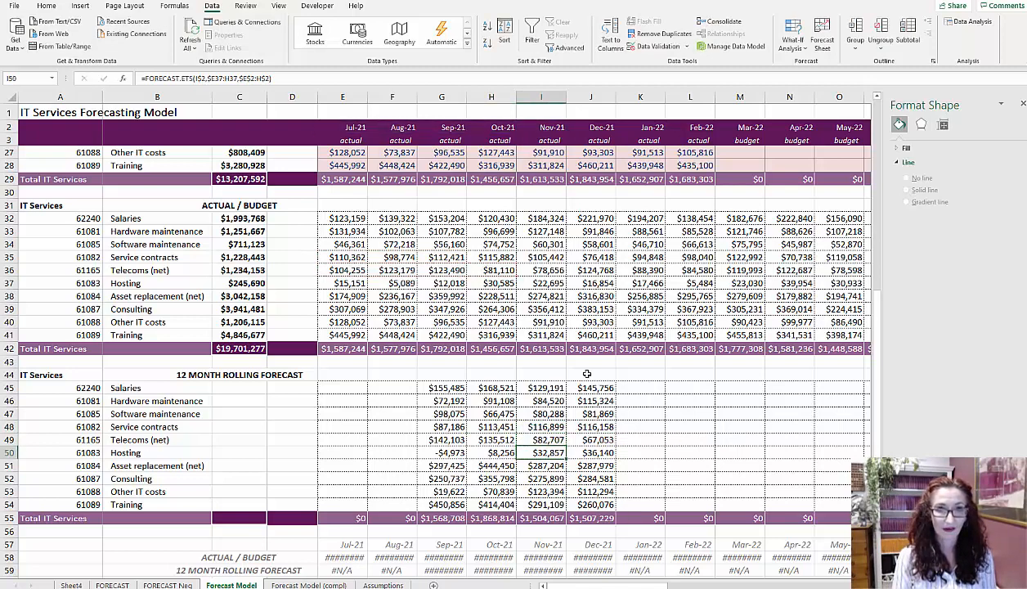
left_click(591, 388)
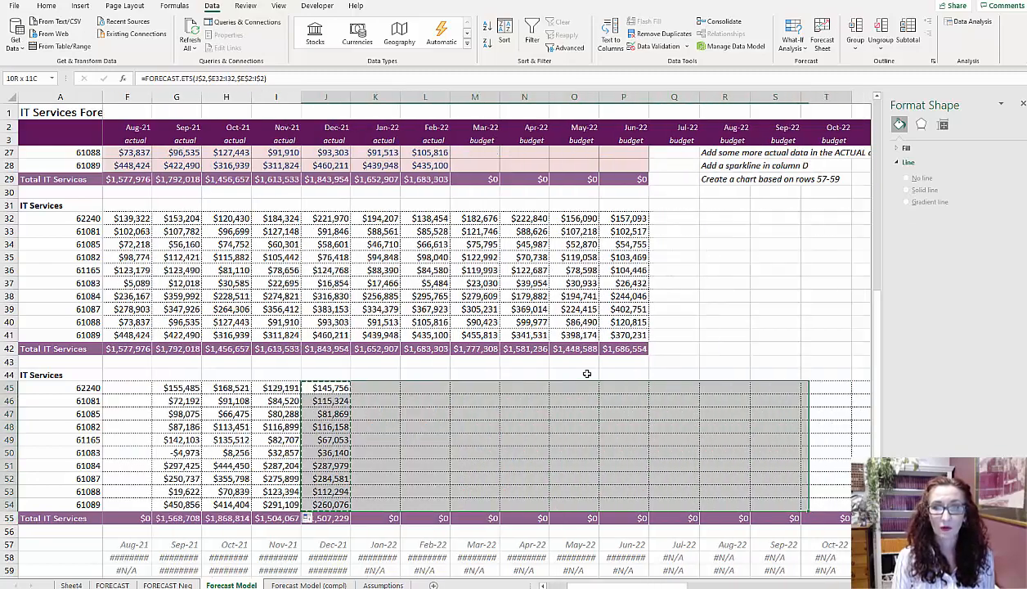
scroll("right", 3)
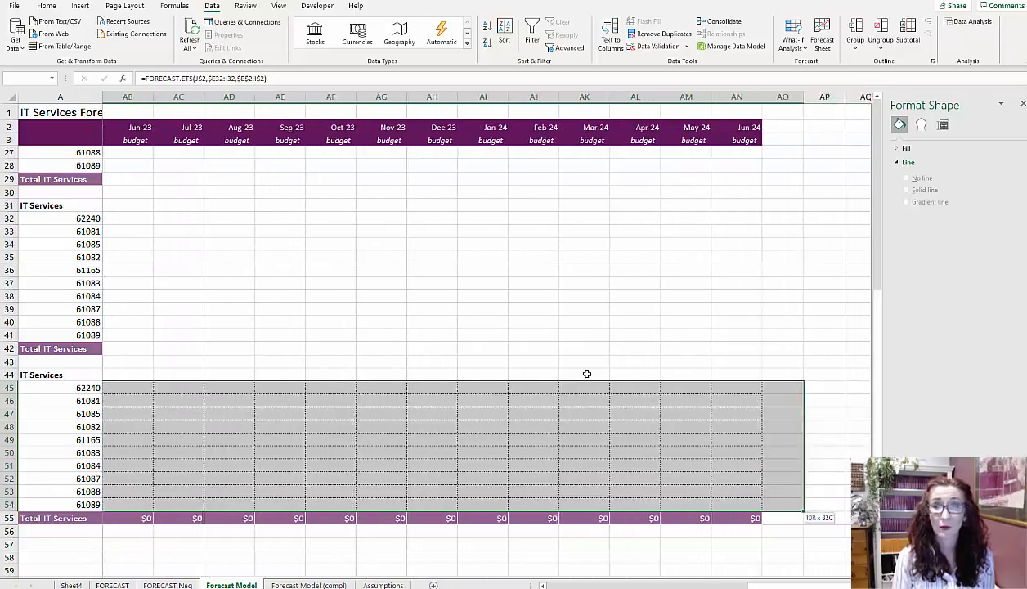
scroll("left", 3)
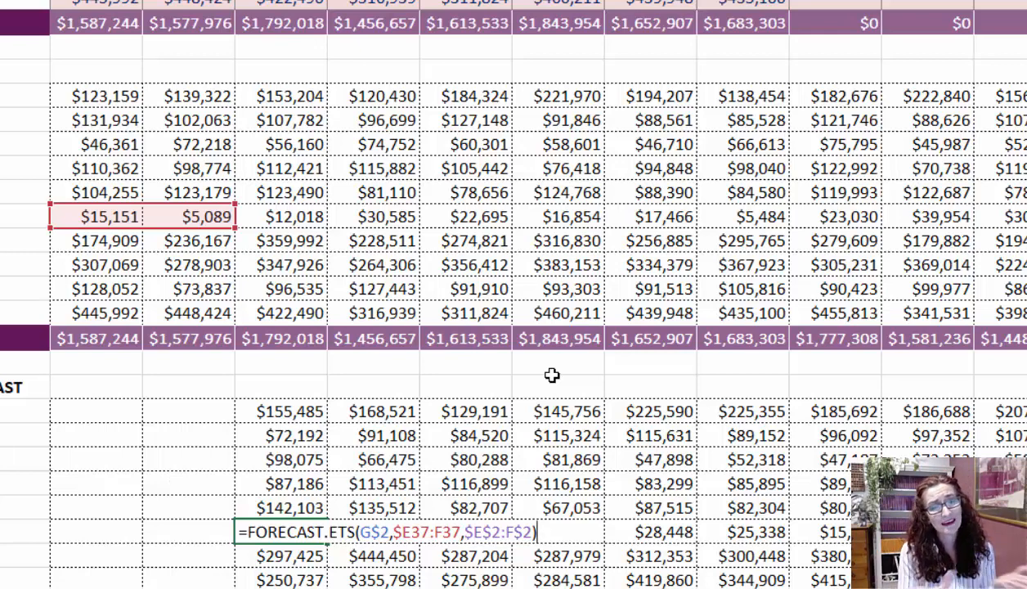
Wrap the forecasts in MAX(...,0) across the block, turning the Hosting projection into $0.
key("Return")
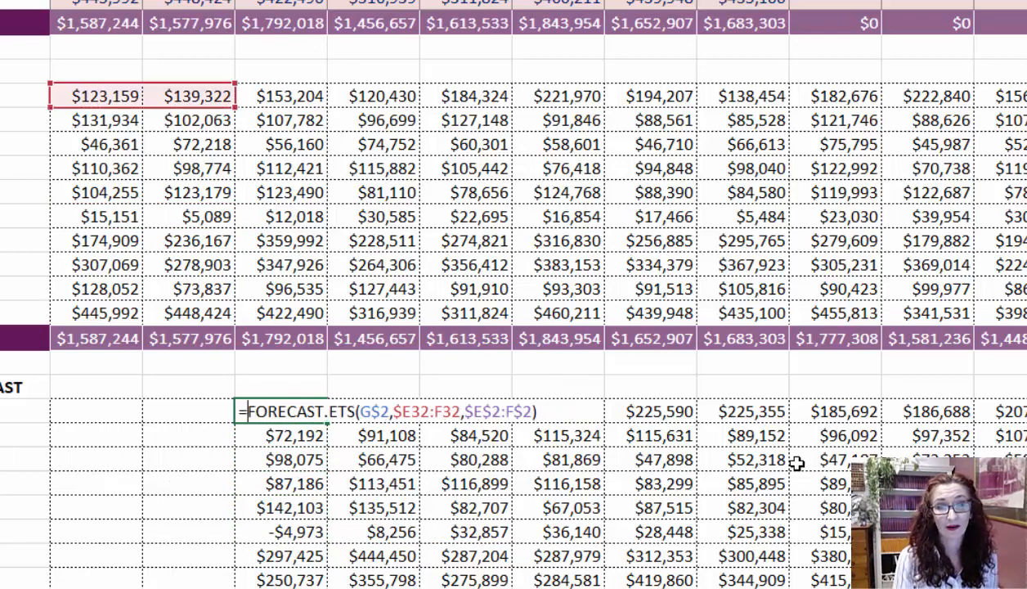
type("max")
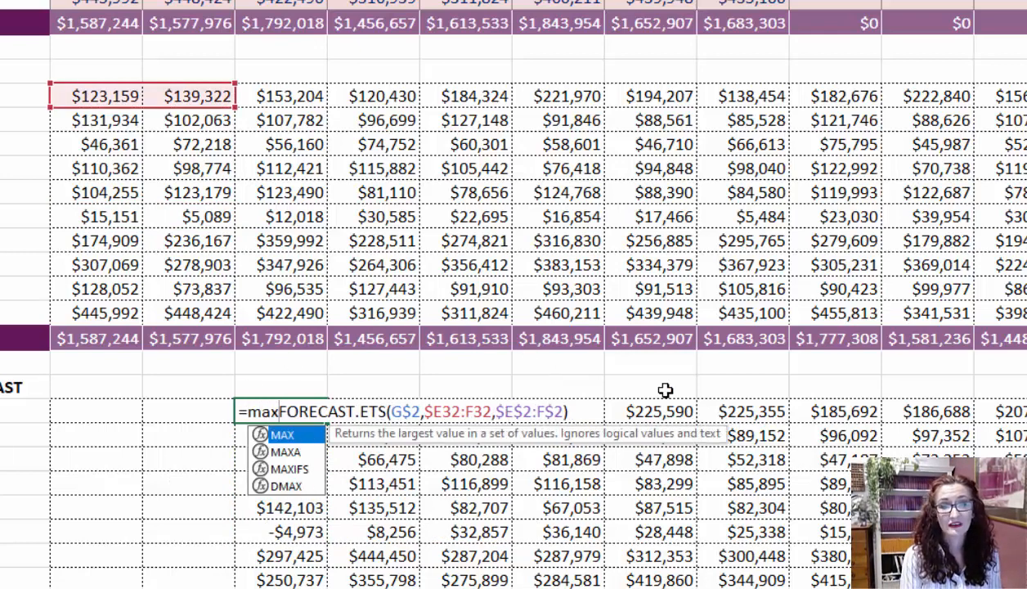
type("),0")
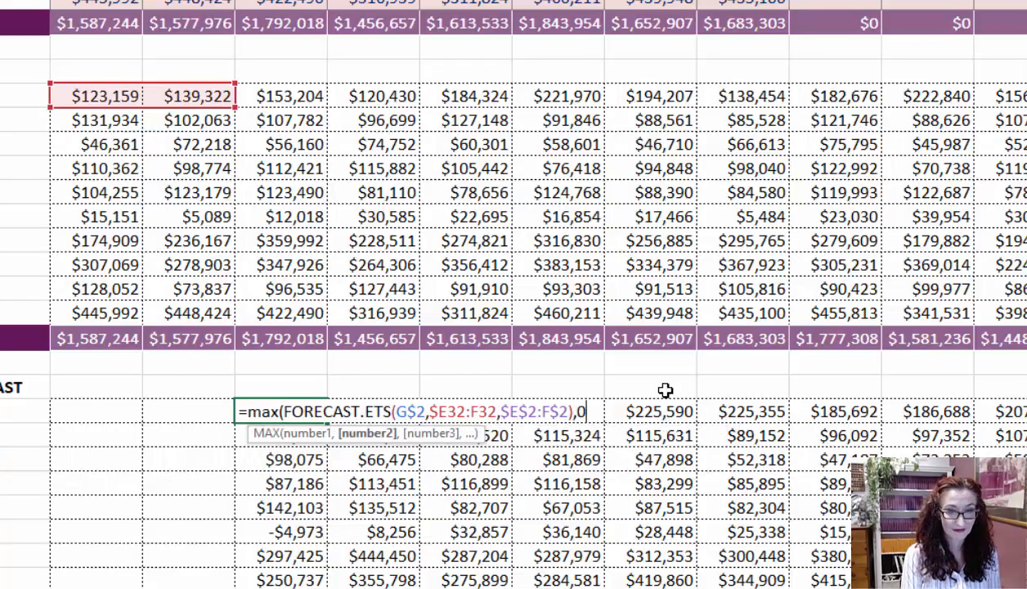
key("Return")
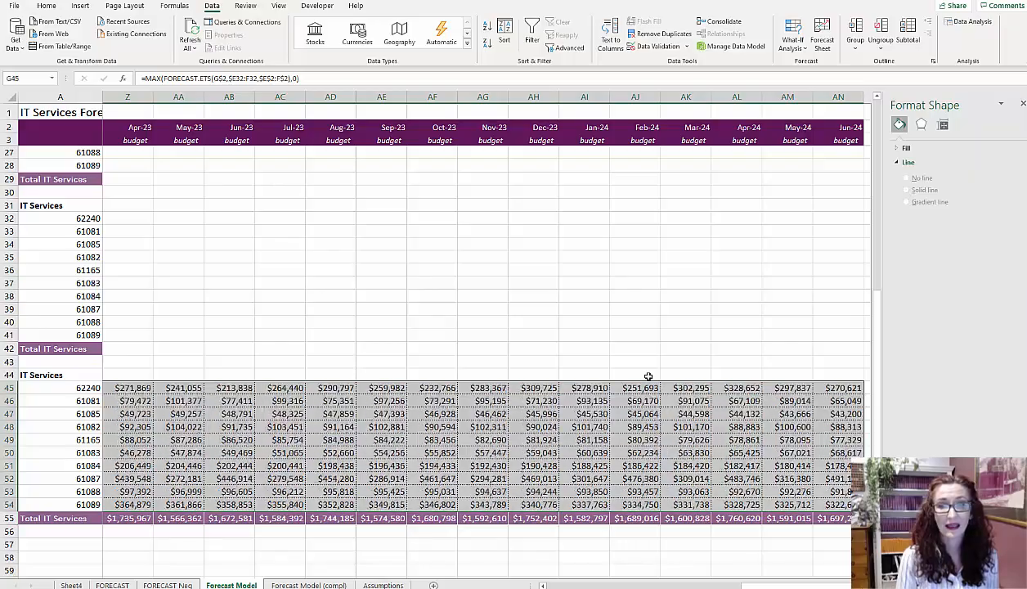
scroll("left", 3)
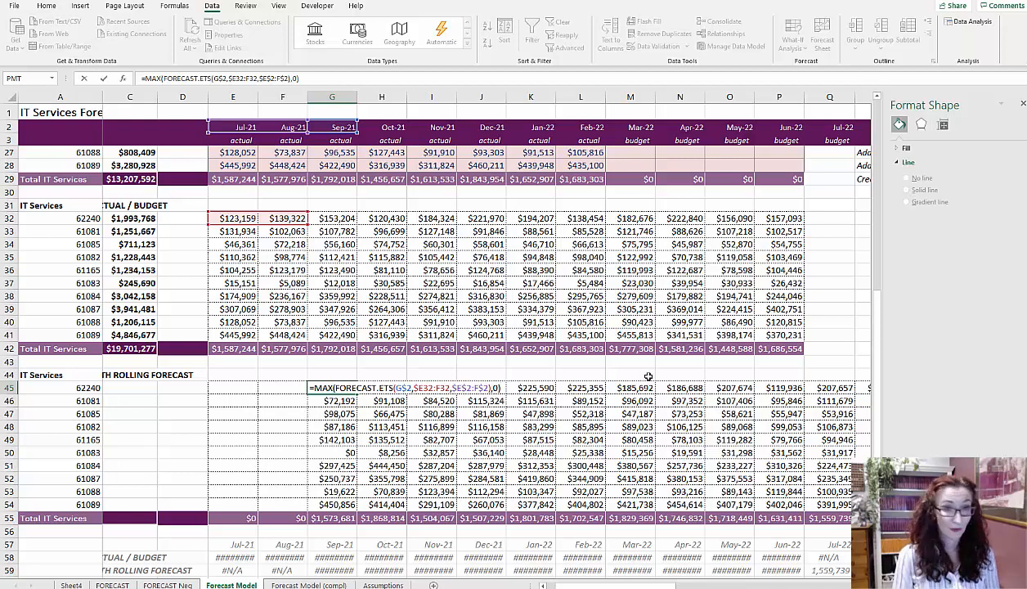
key("Return")
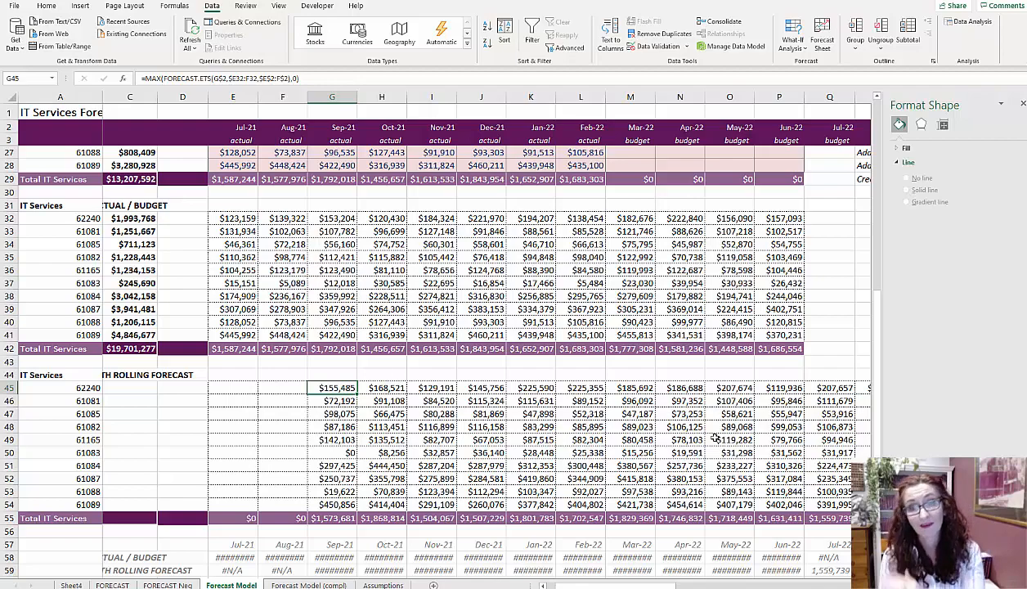
Multiply the G45 MAX(FORECAST.ETS) formula by G$4 and fill it through rows 45–54.
scroll("up", 3)
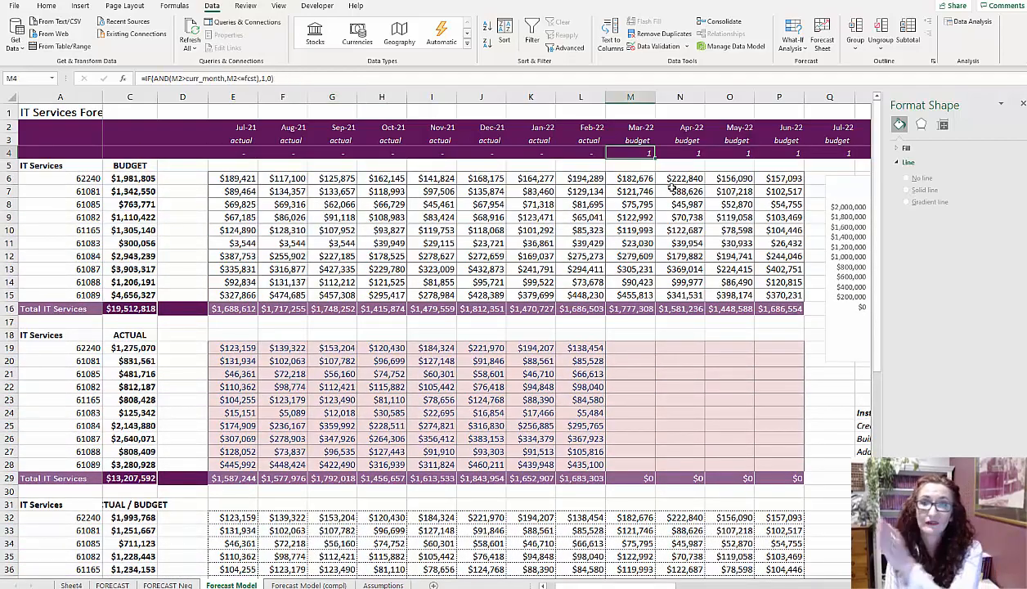
scroll("down", 3)
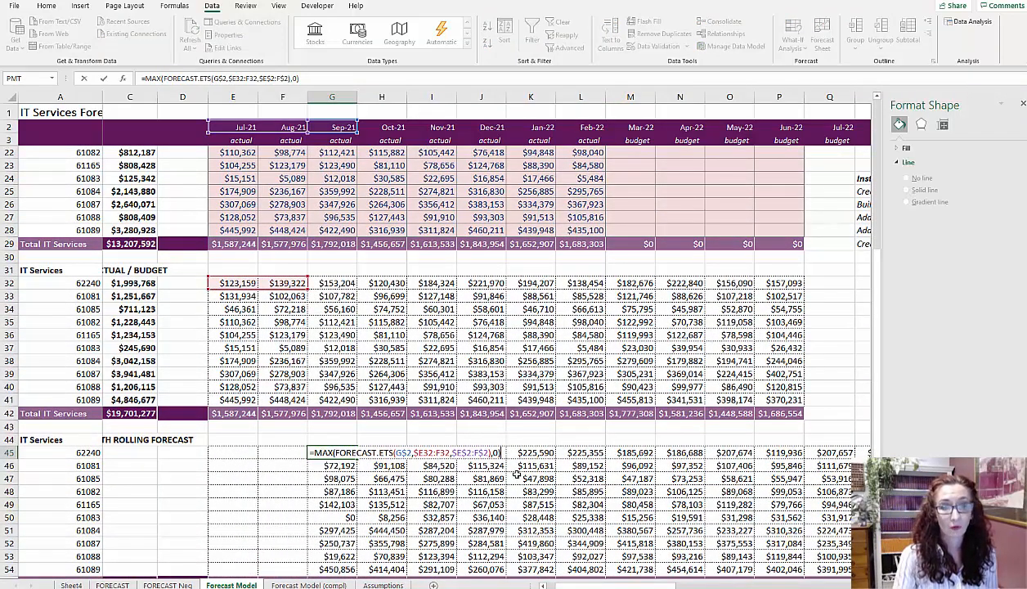
scroll("up", 3)
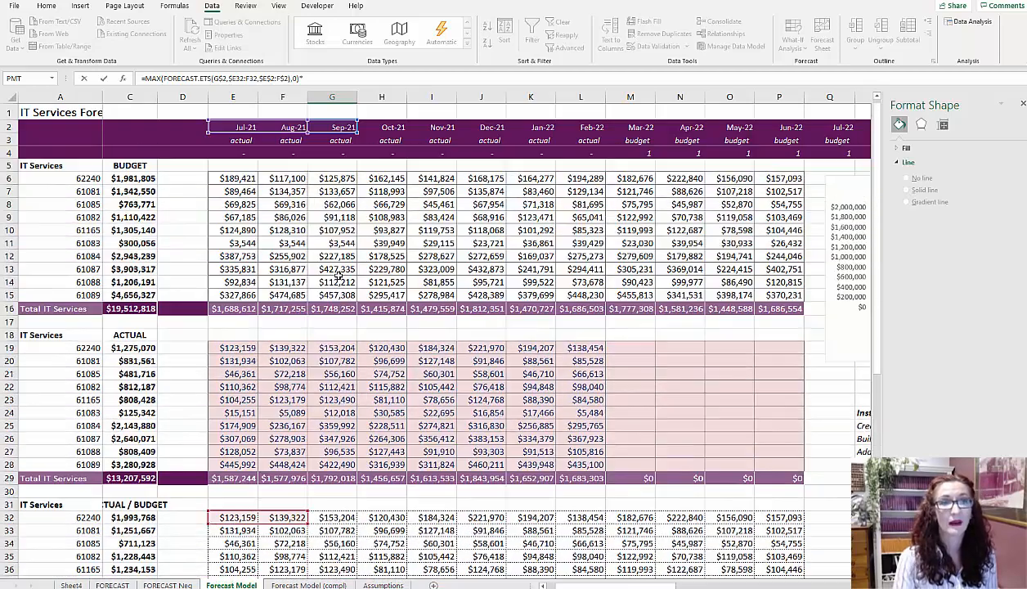
left_click(332, 152)
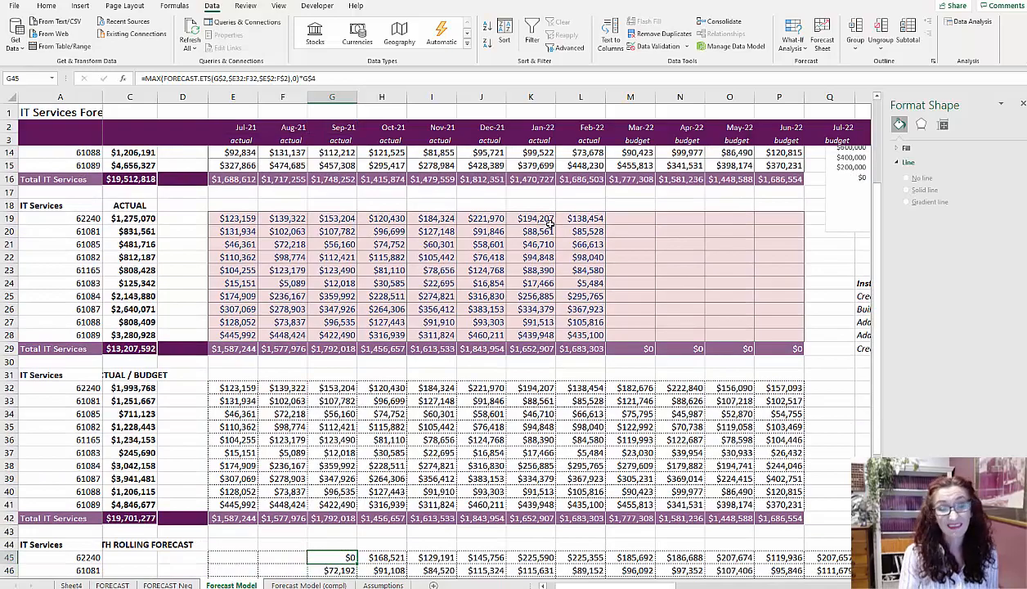
scroll("down", 3)
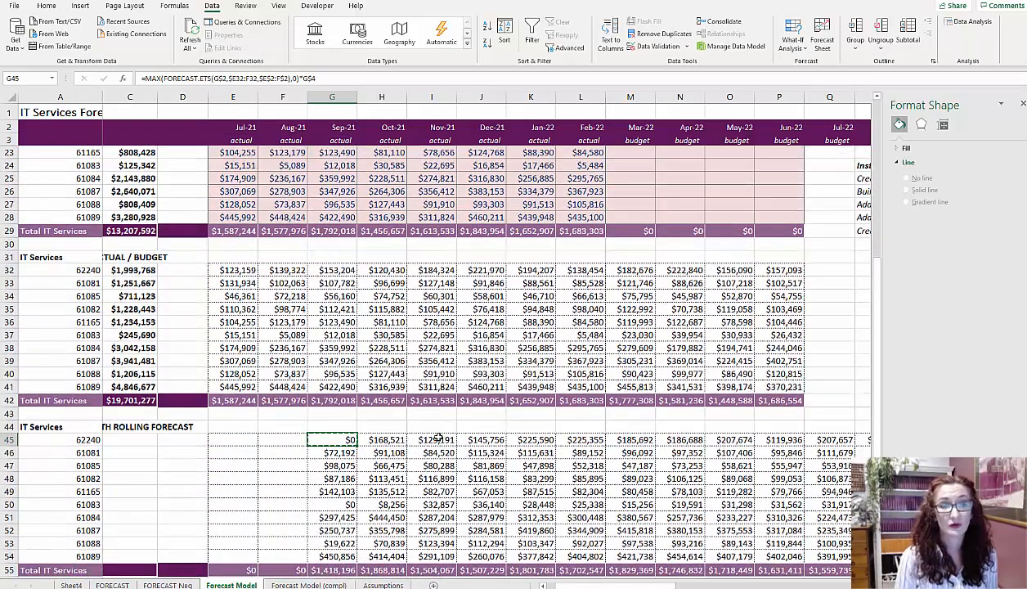
scroll("right", 3)
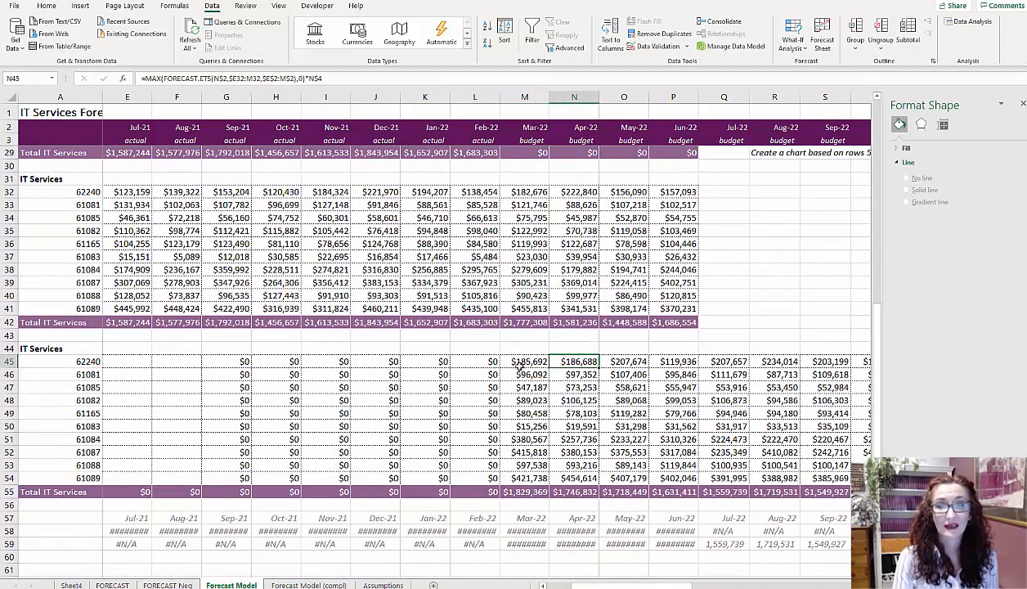
mouse_move(611, 361)
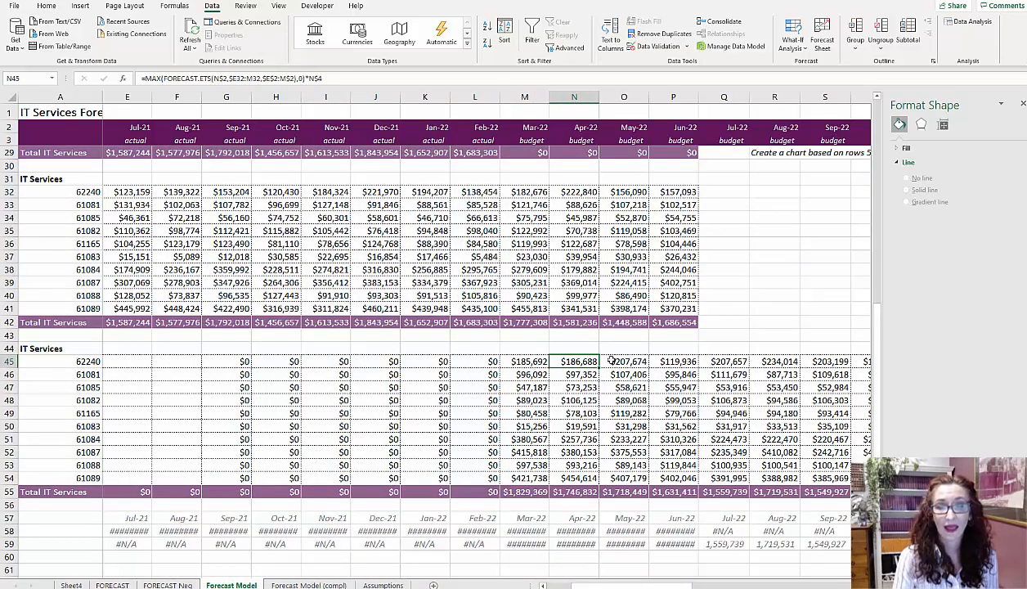
scroll("right", 3)
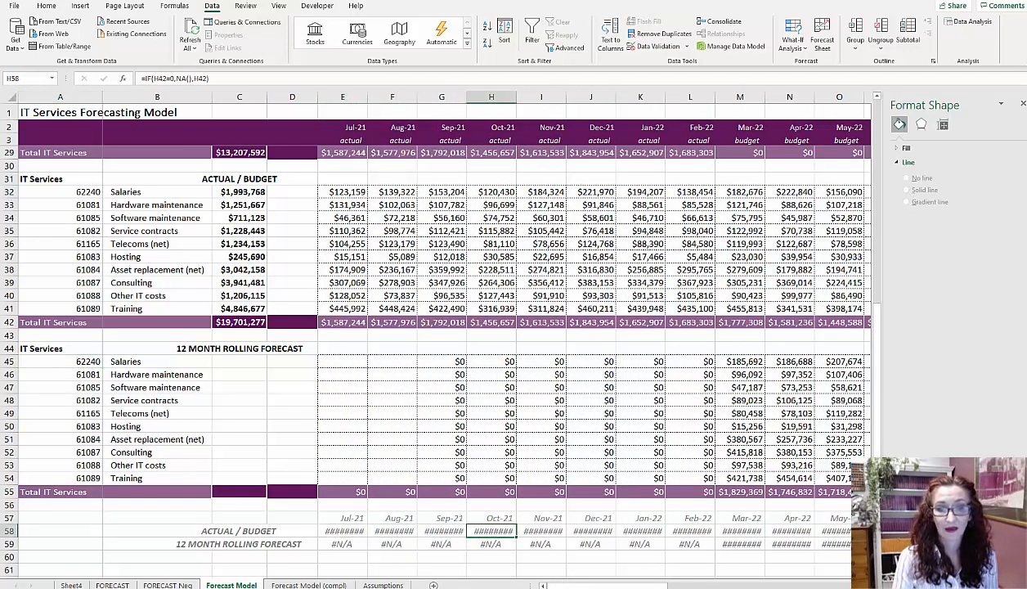
scroll("right", 3)
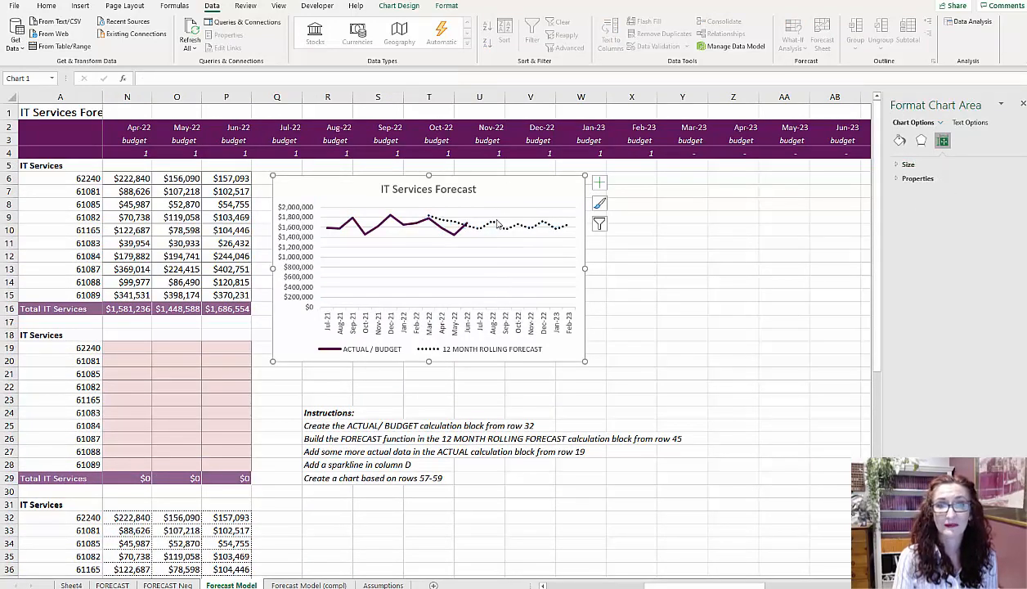
left_click(491, 222)
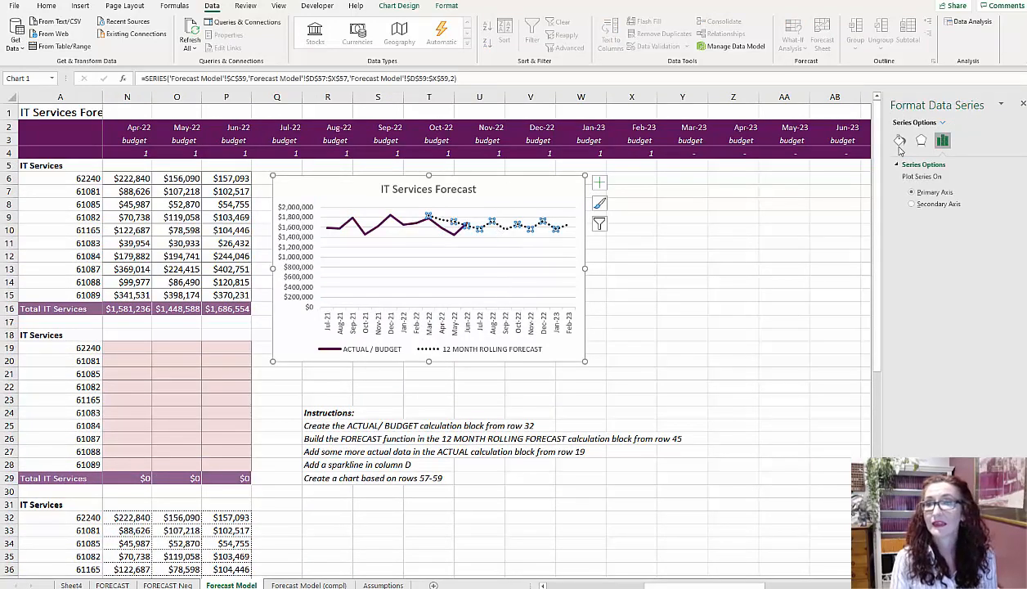
left_click(899, 140)
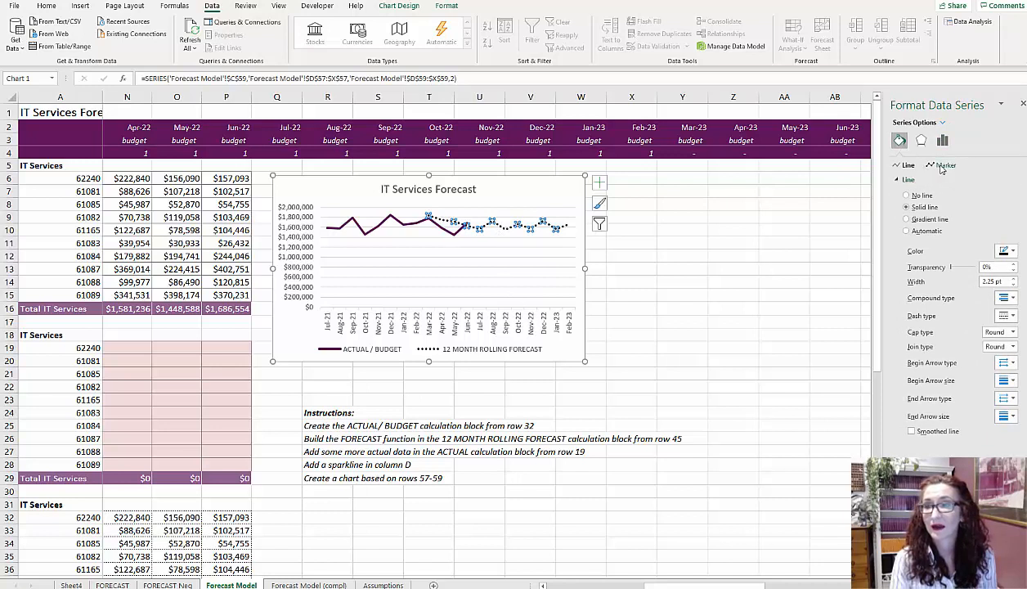
left_click(1004, 315)
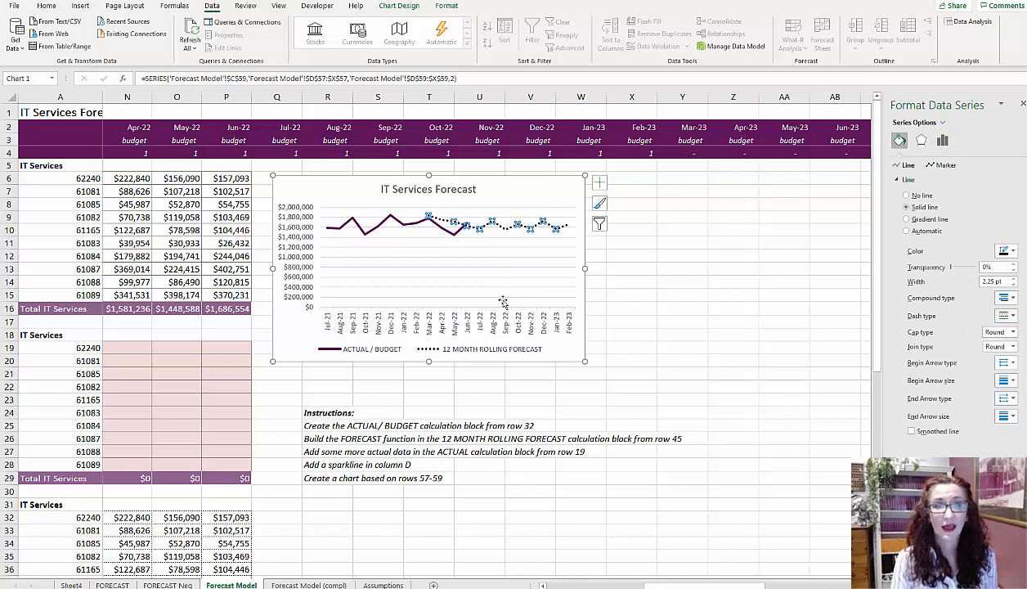
left_click(485, 246)
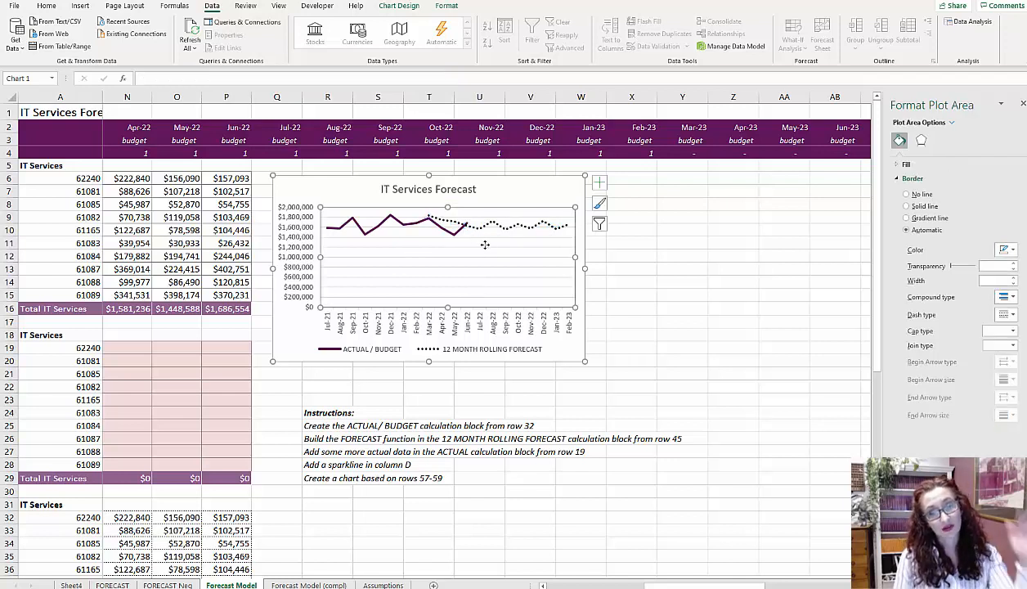
mouse_move(373, 238)
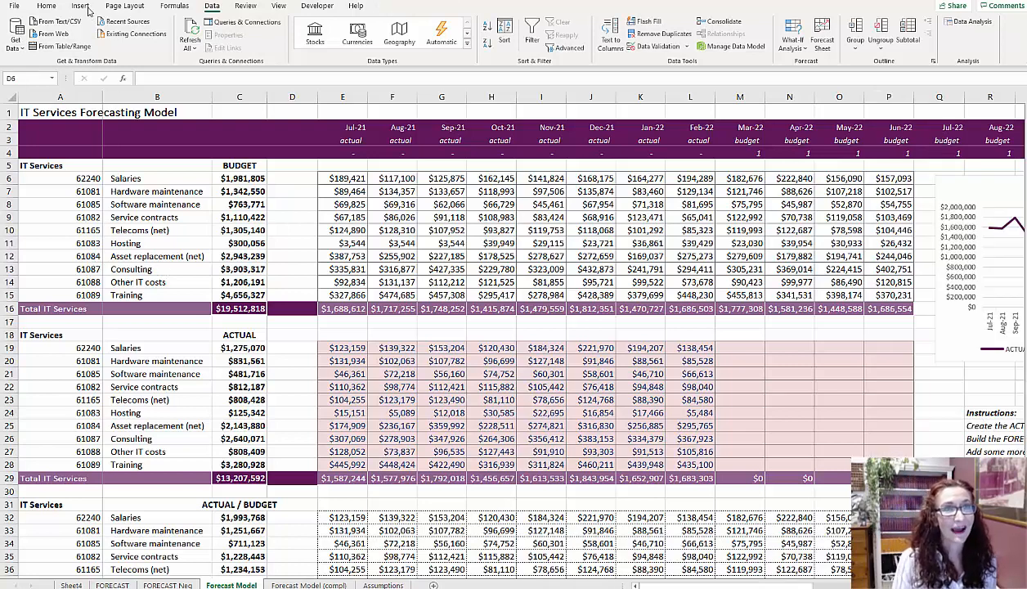
Insert a line sparkline in D6 for the Salaries budget range E6:P6.
left_click(80, 6)
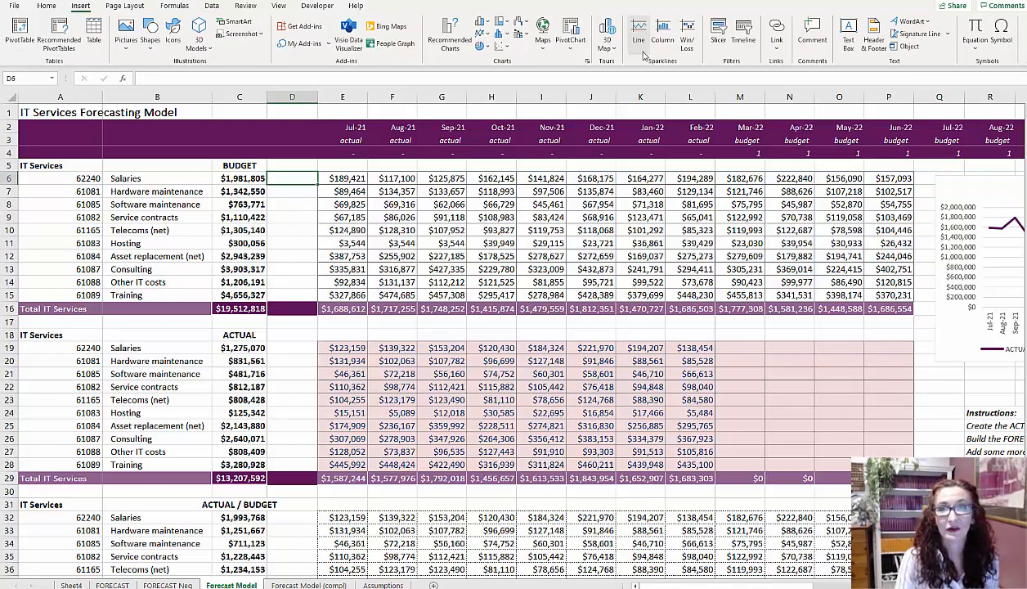
left_click(639, 39)
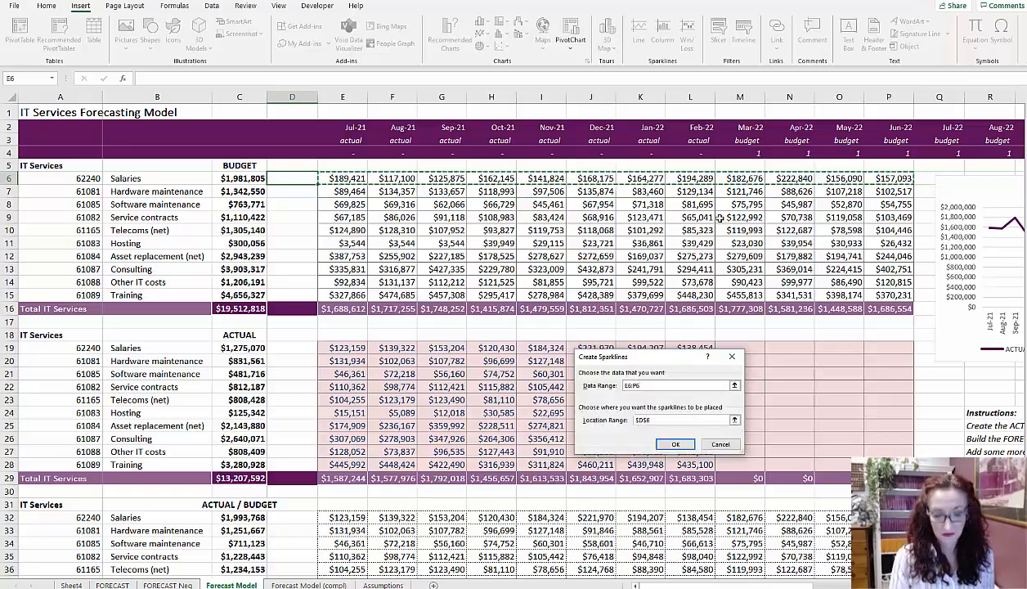
left_click(674, 444)
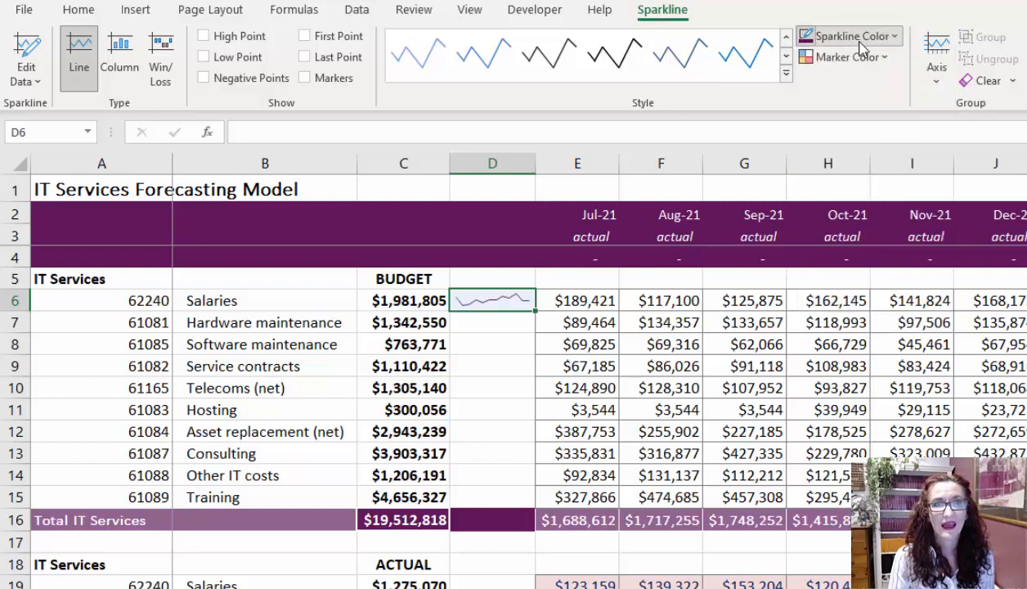
Colour the sparkline purple, mark high and low points, and fill down to D15.
left_click(848, 36)
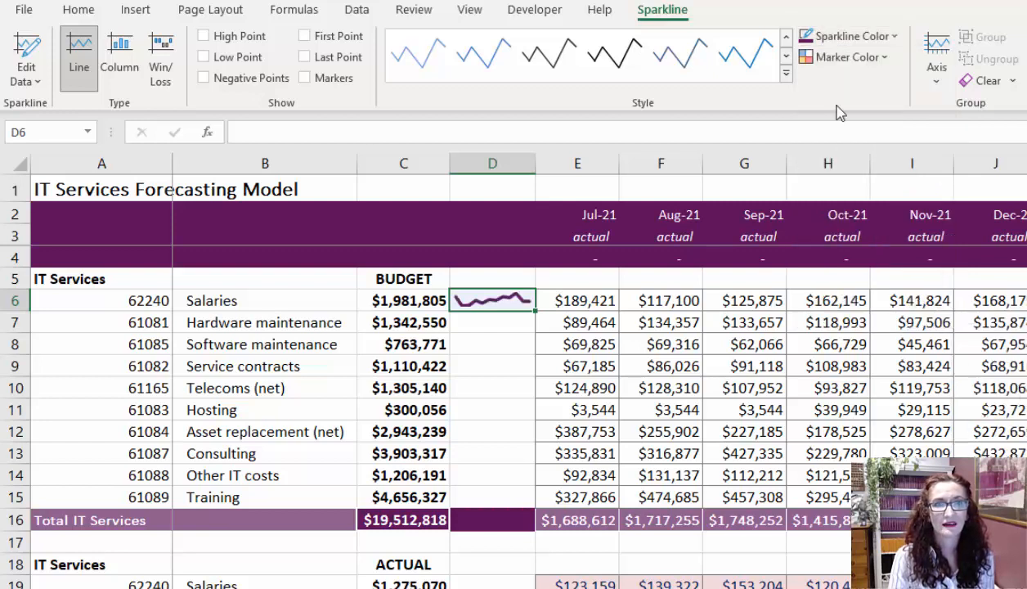
left_click(848, 36)
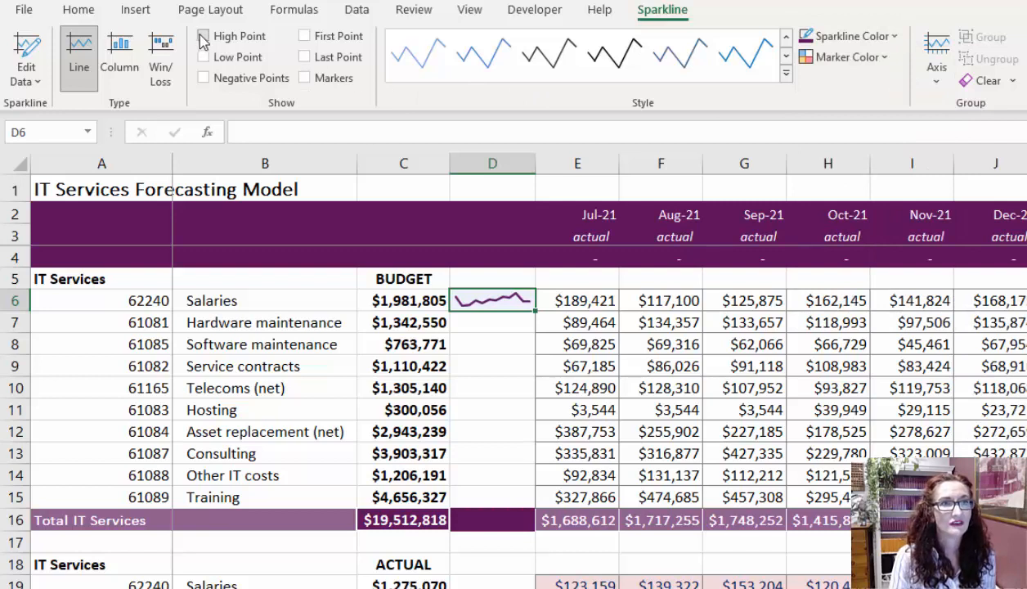
left_click(204, 35)
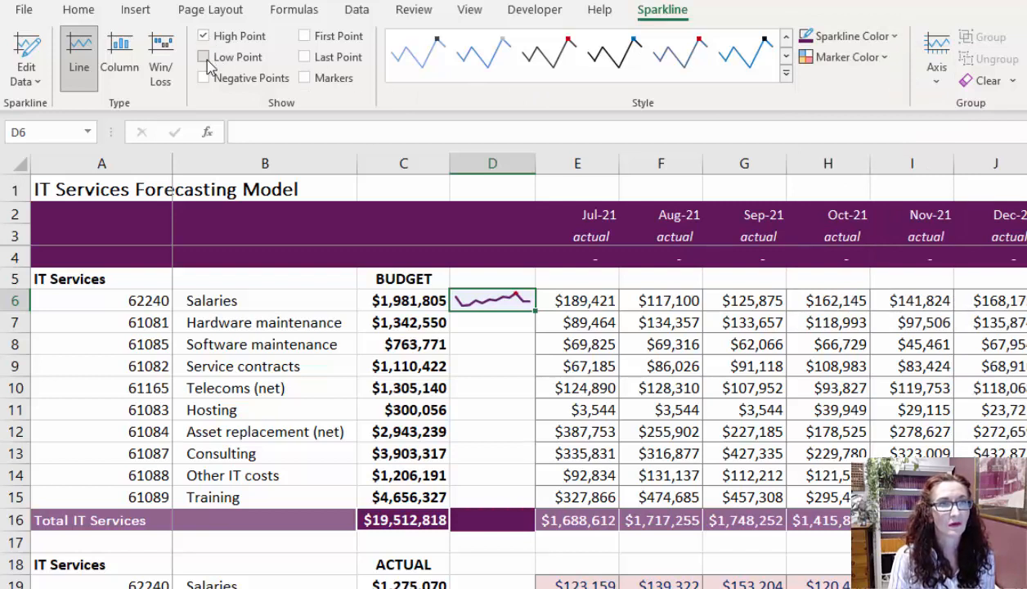
left_click(204, 57)
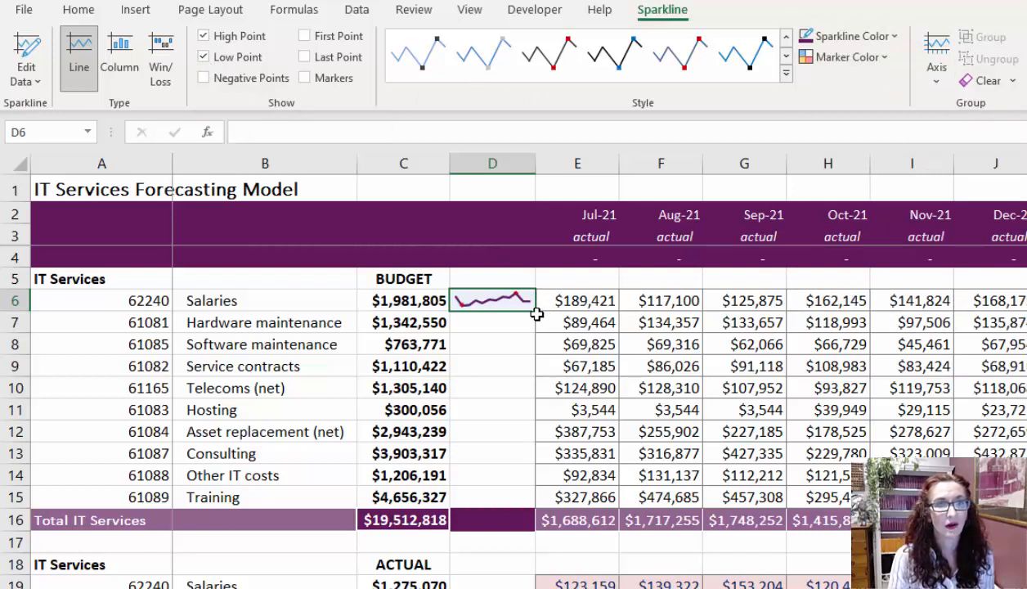
left_click_drag(492, 300, 492, 496)
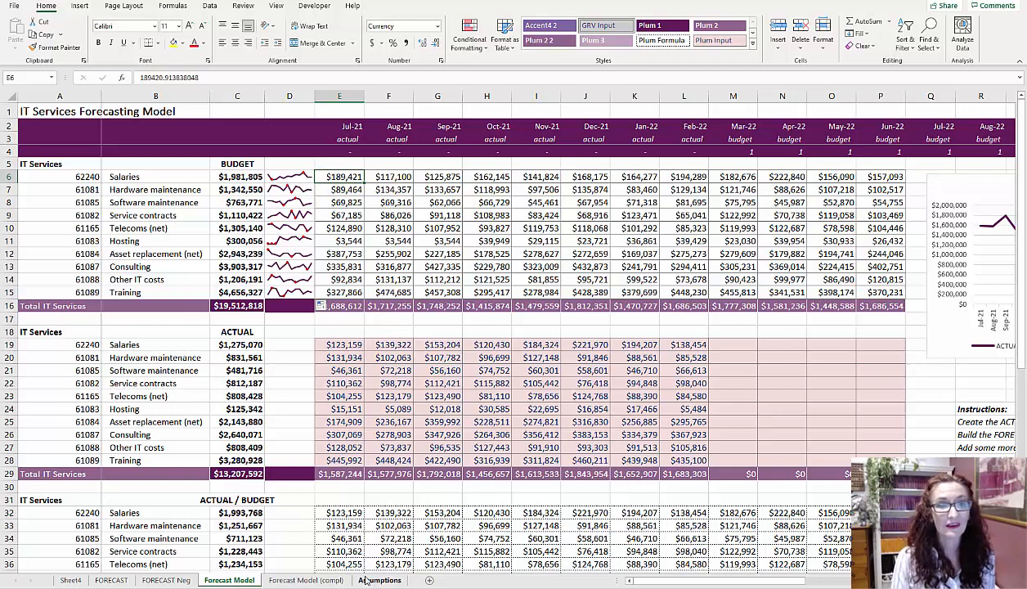
Enter 1/07/2022 as the Assumptions start date and check the Forecast Model months shift to Jul-22.
left_click(379, 580)
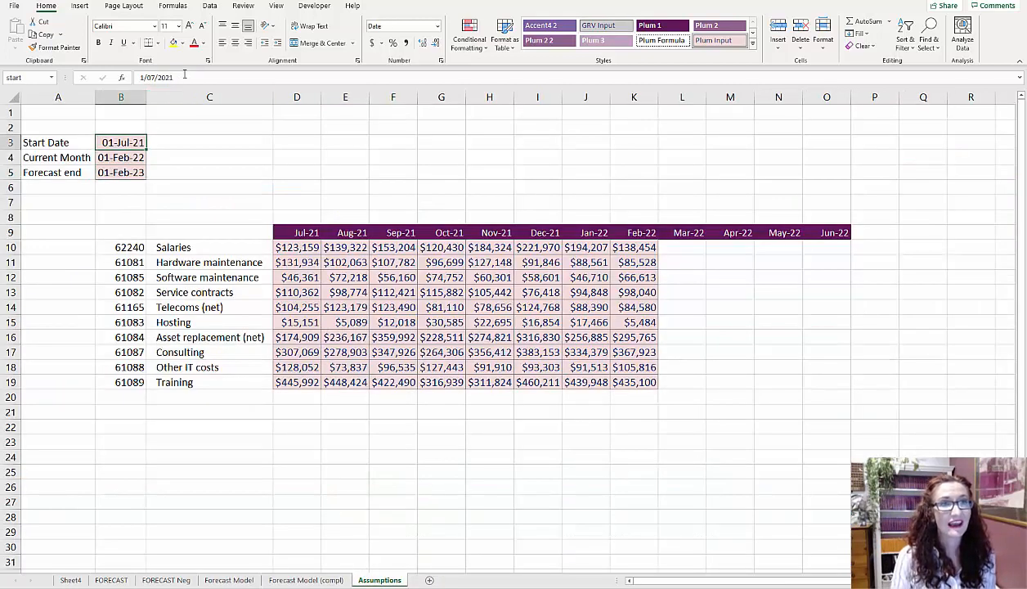
type("1/07/202")
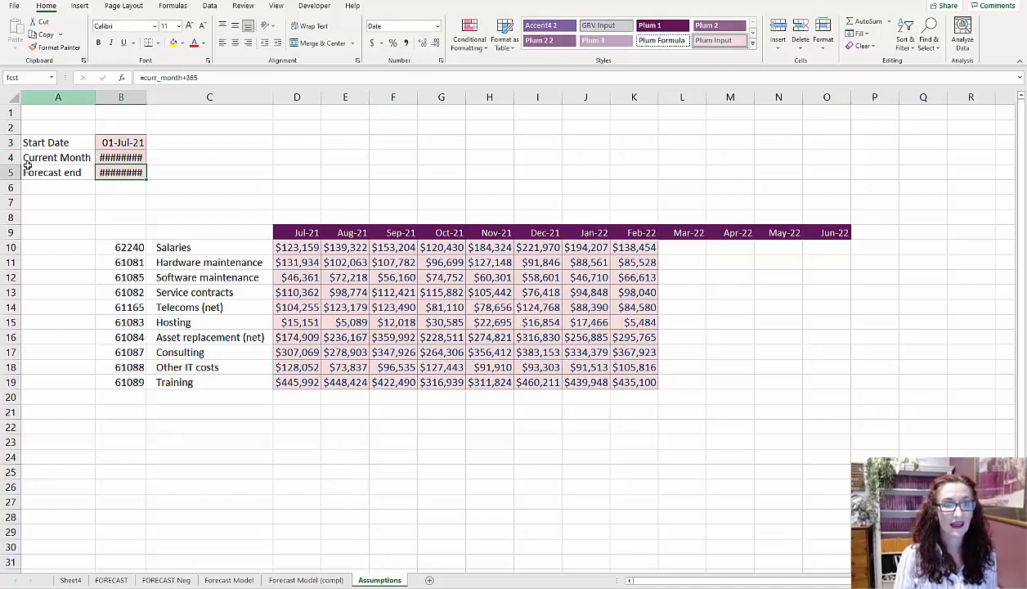
left_click(229, 580)
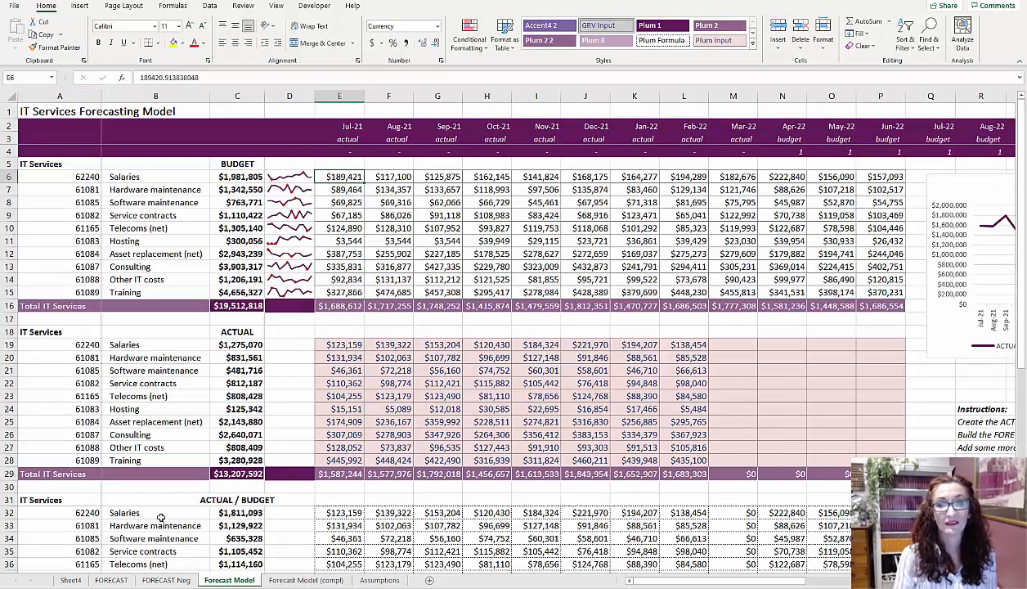
scroll("down", 3)
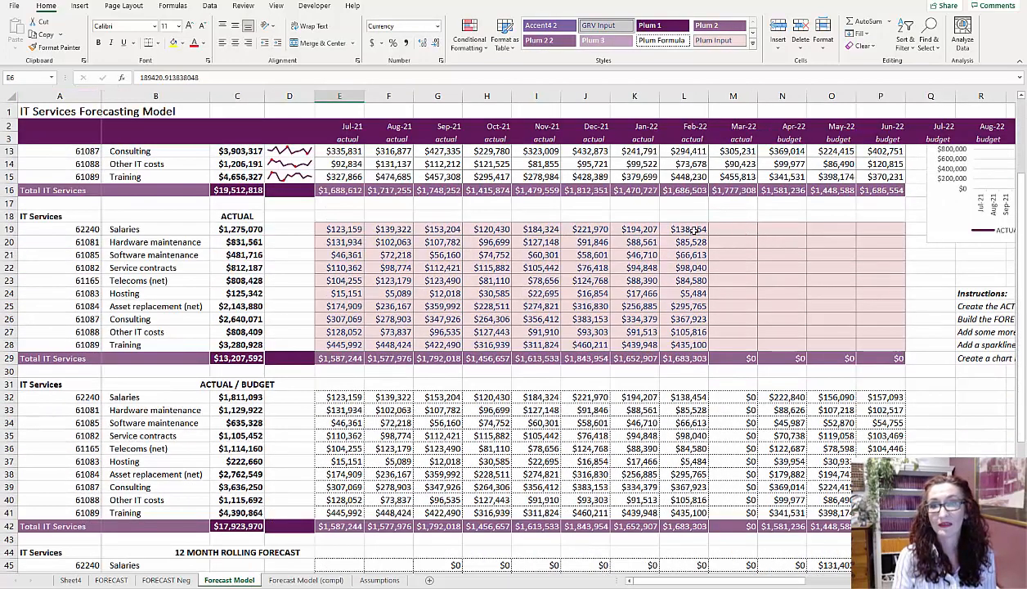
left_click(634, 229)
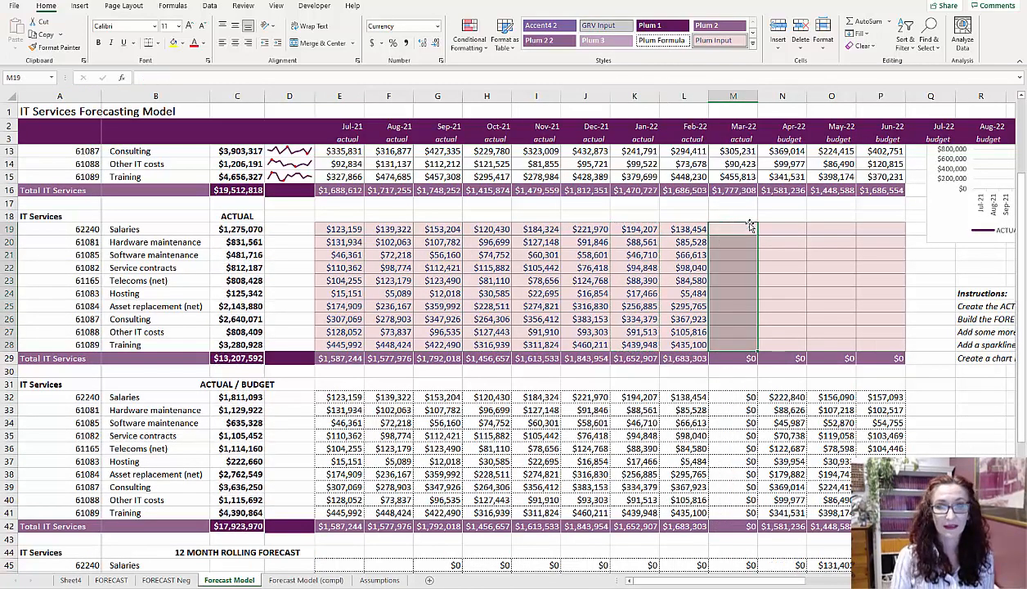
left_click(378, 580)
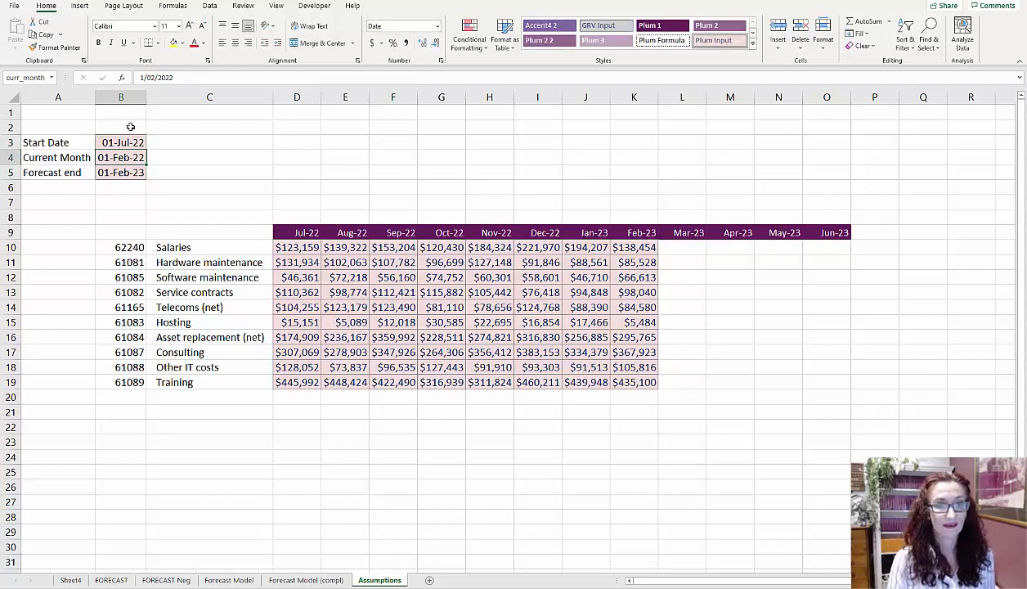
left_click(229, 580)
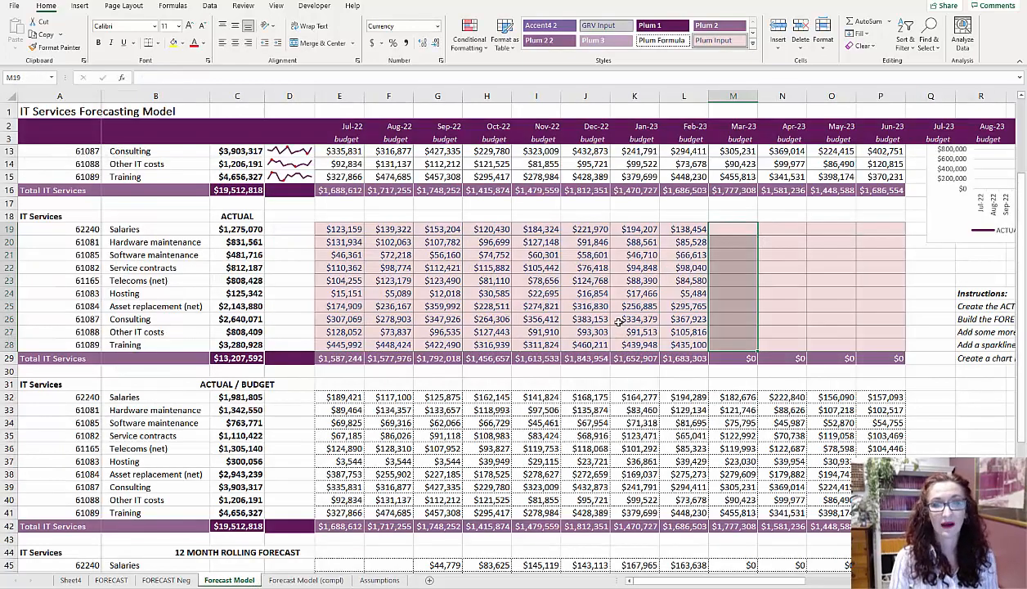